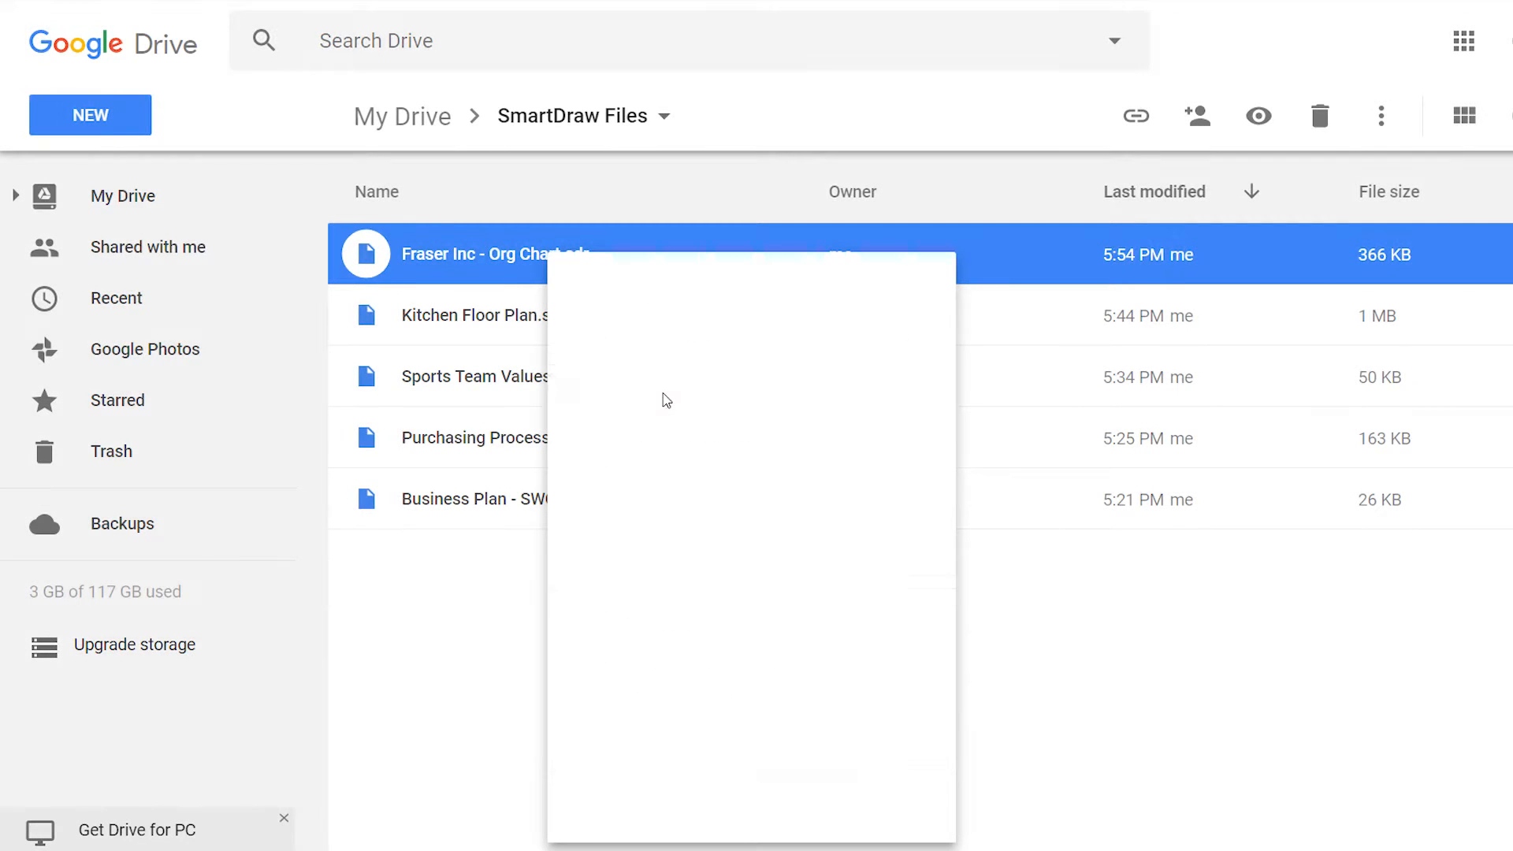
- Open Fraser Inc - Org Chart.sdr from Google Drive with SmartDraw
click(1196, 116)
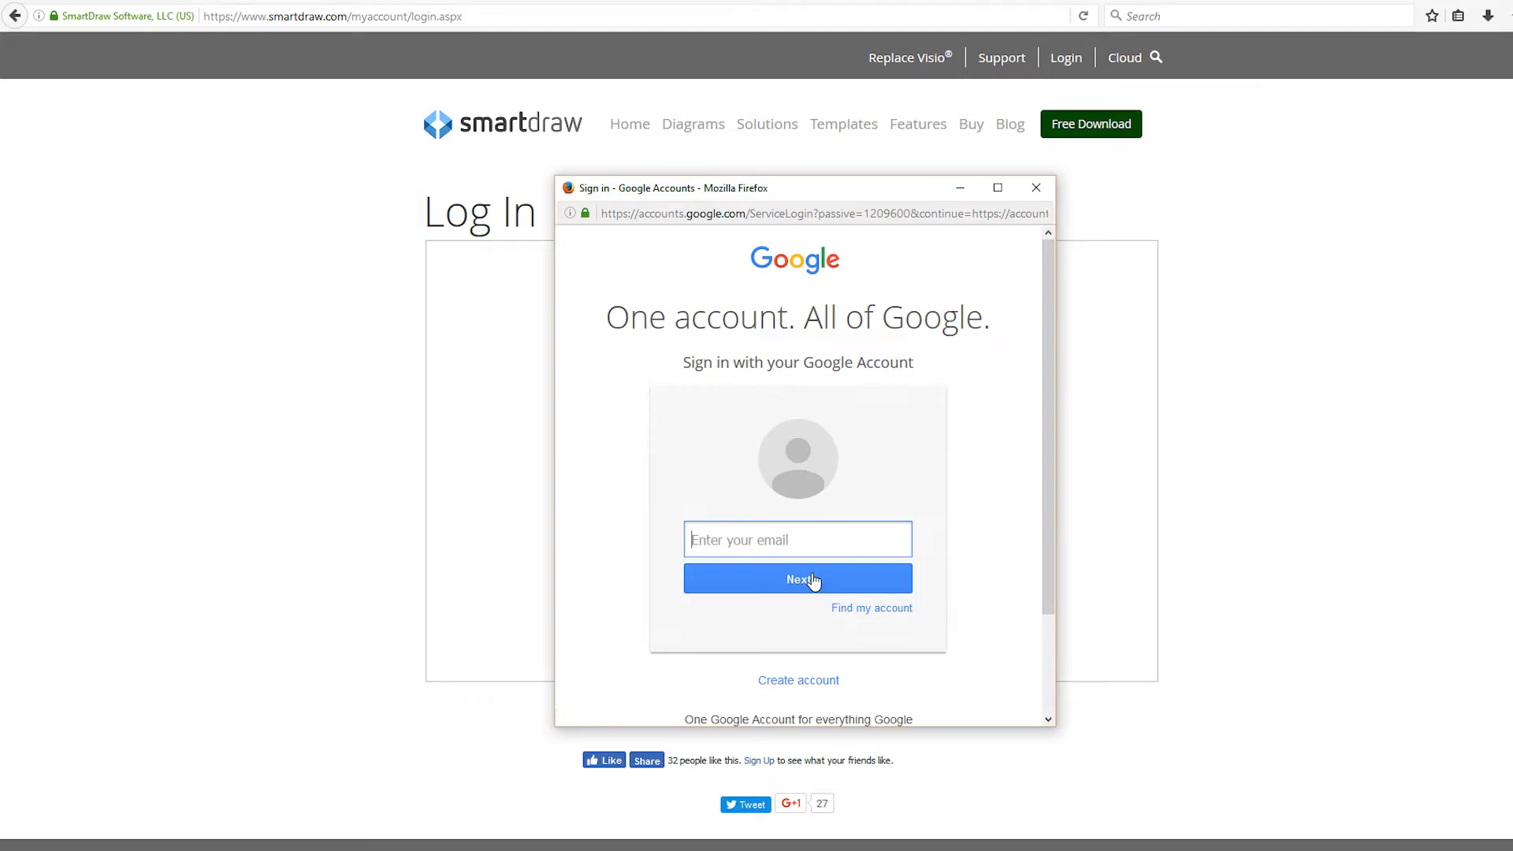
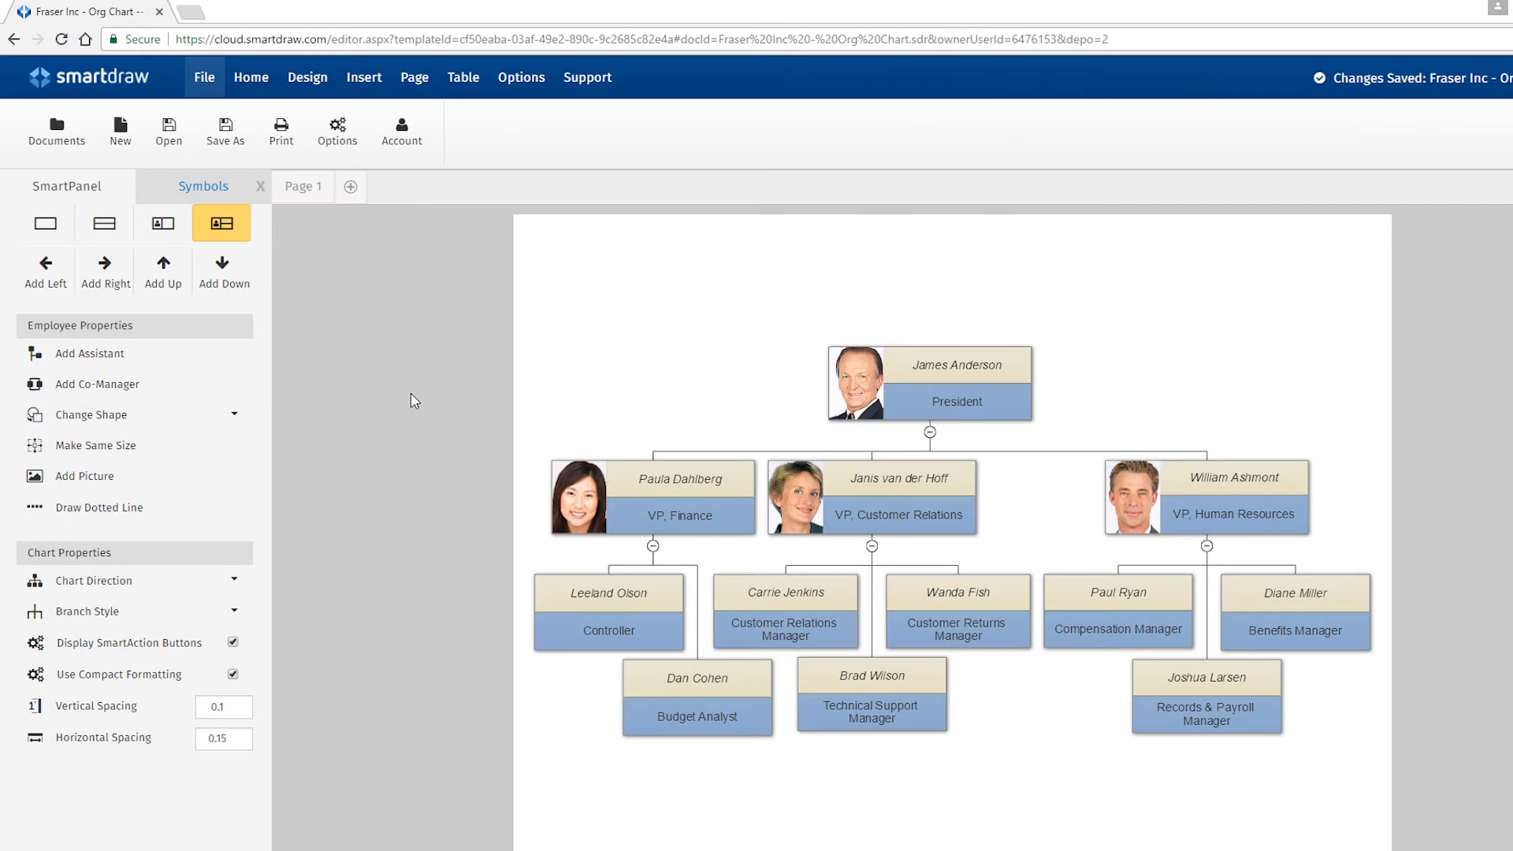
- Save the org chart to Google Drive via Save As, then reopen the .sdr file
click(224, 131)
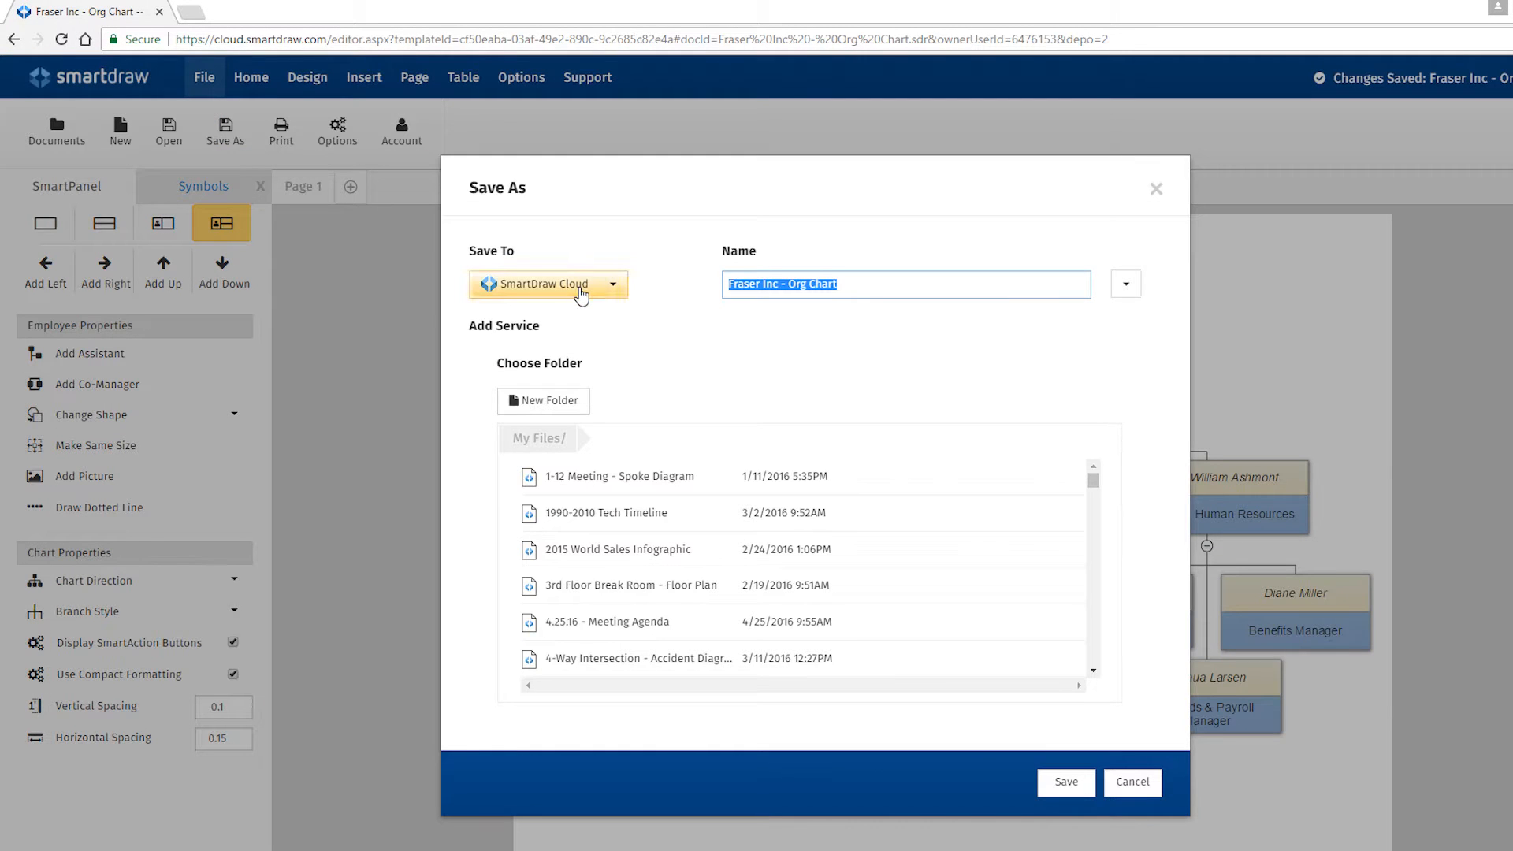
click(547, 284)
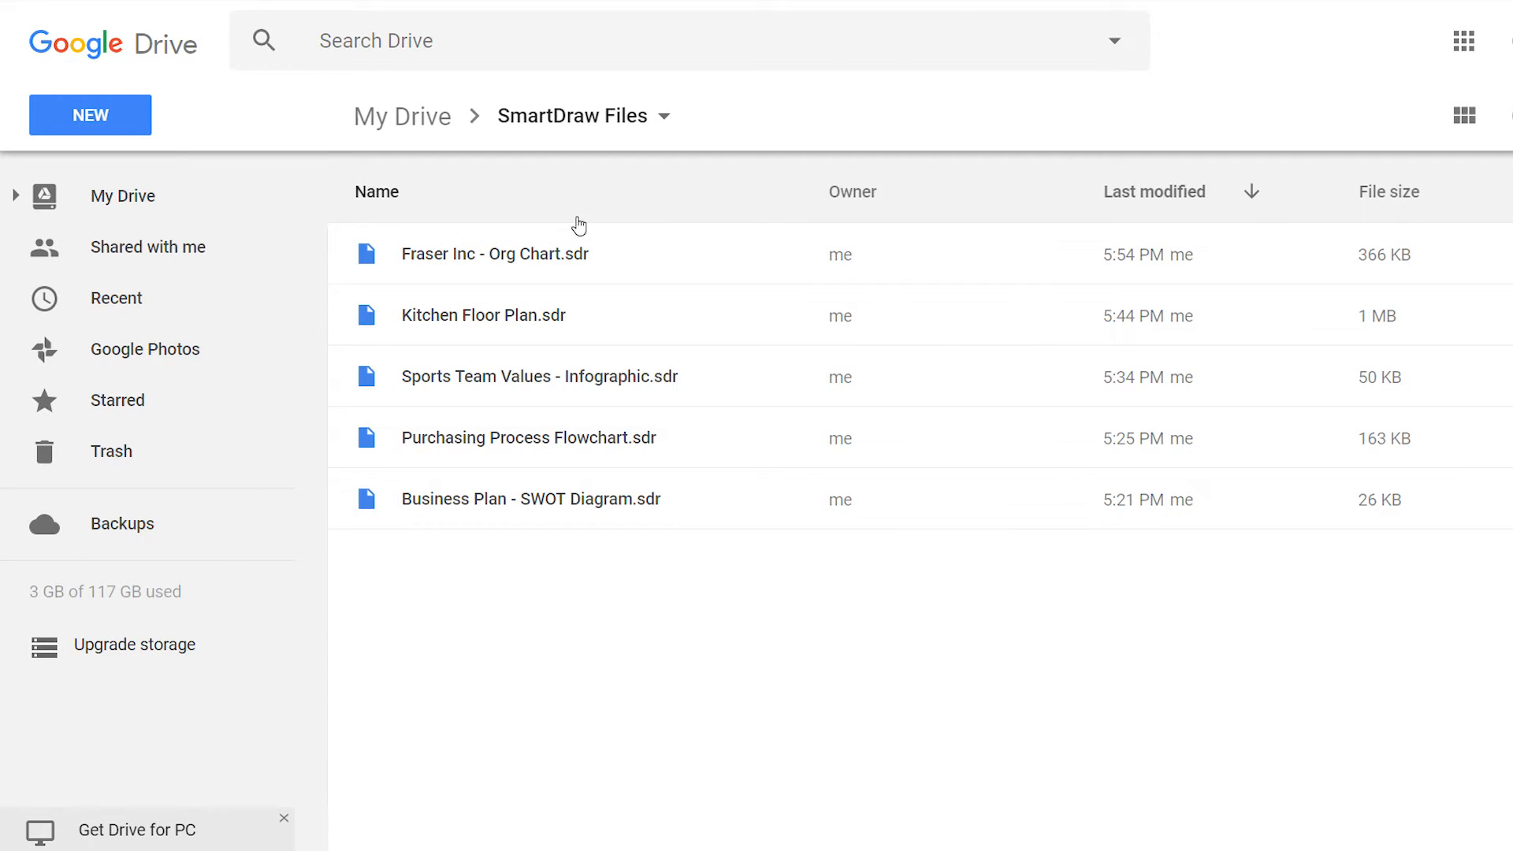
double_click(494, 253)
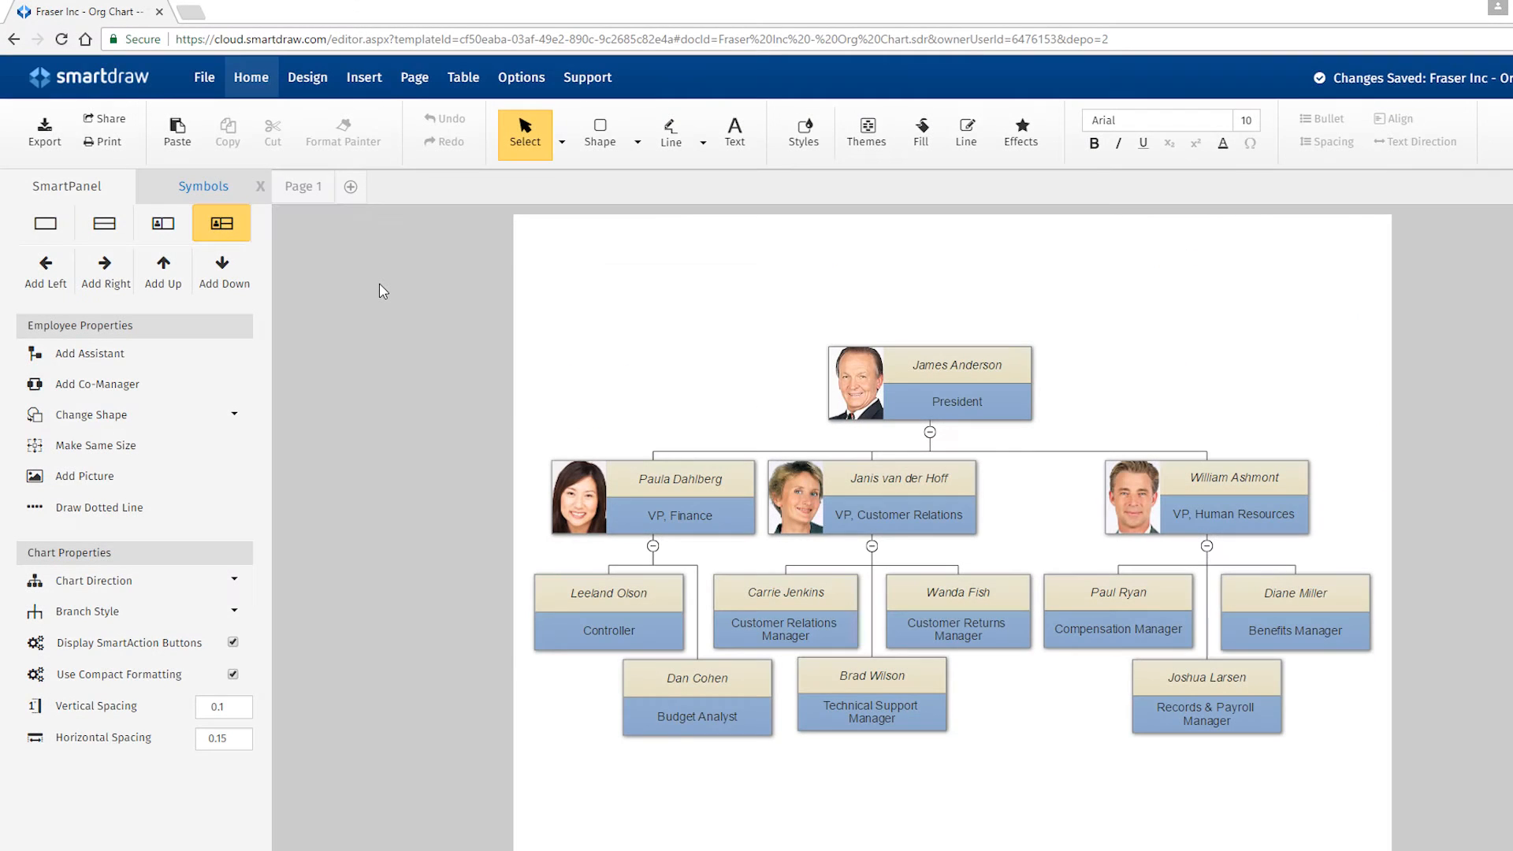
click(104, 119)
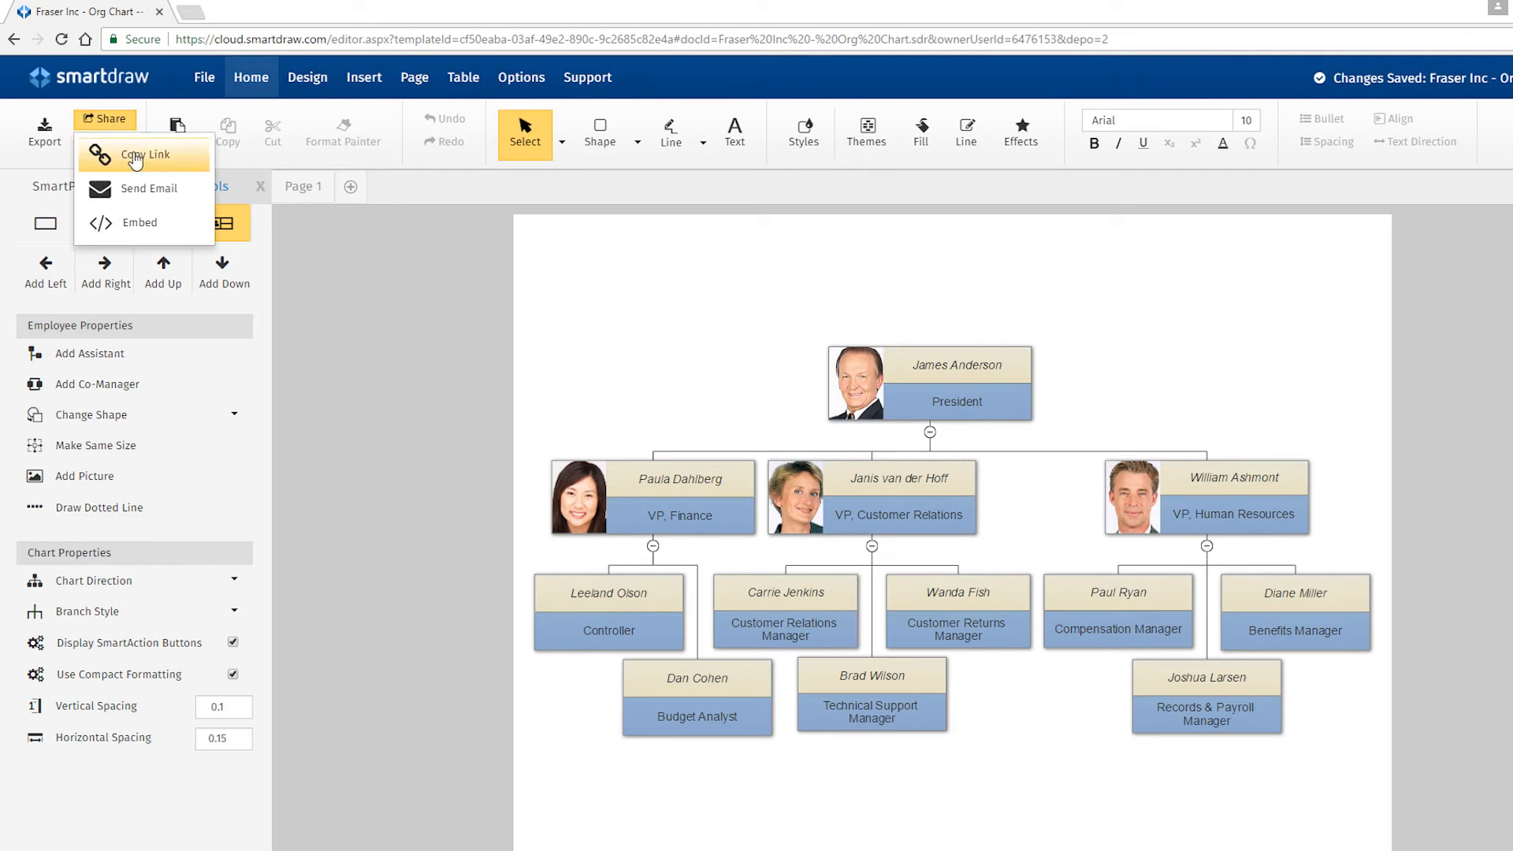
click(146, 154)
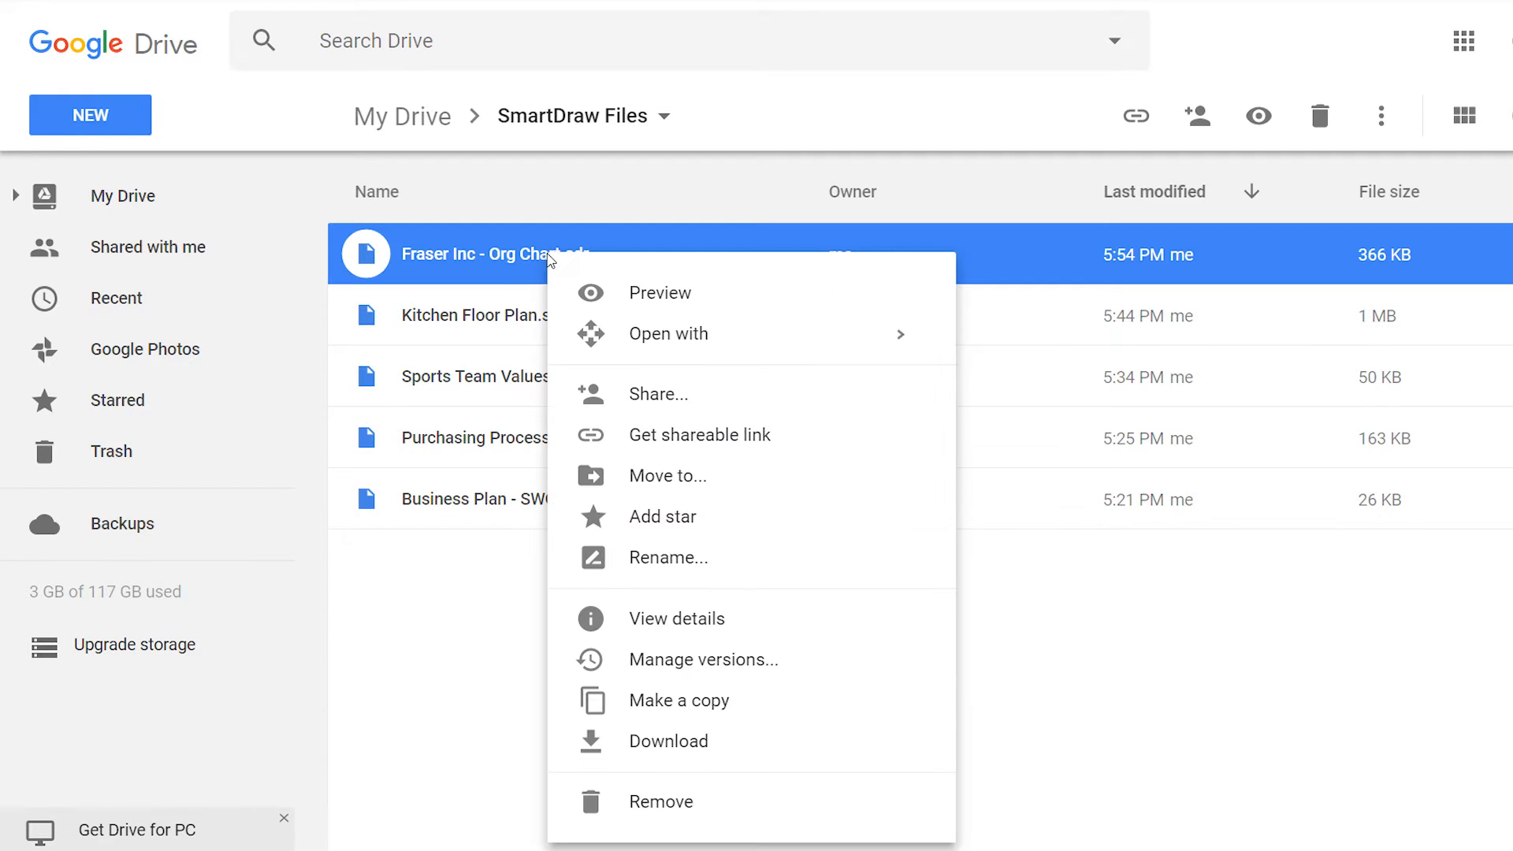
click(657, 394)
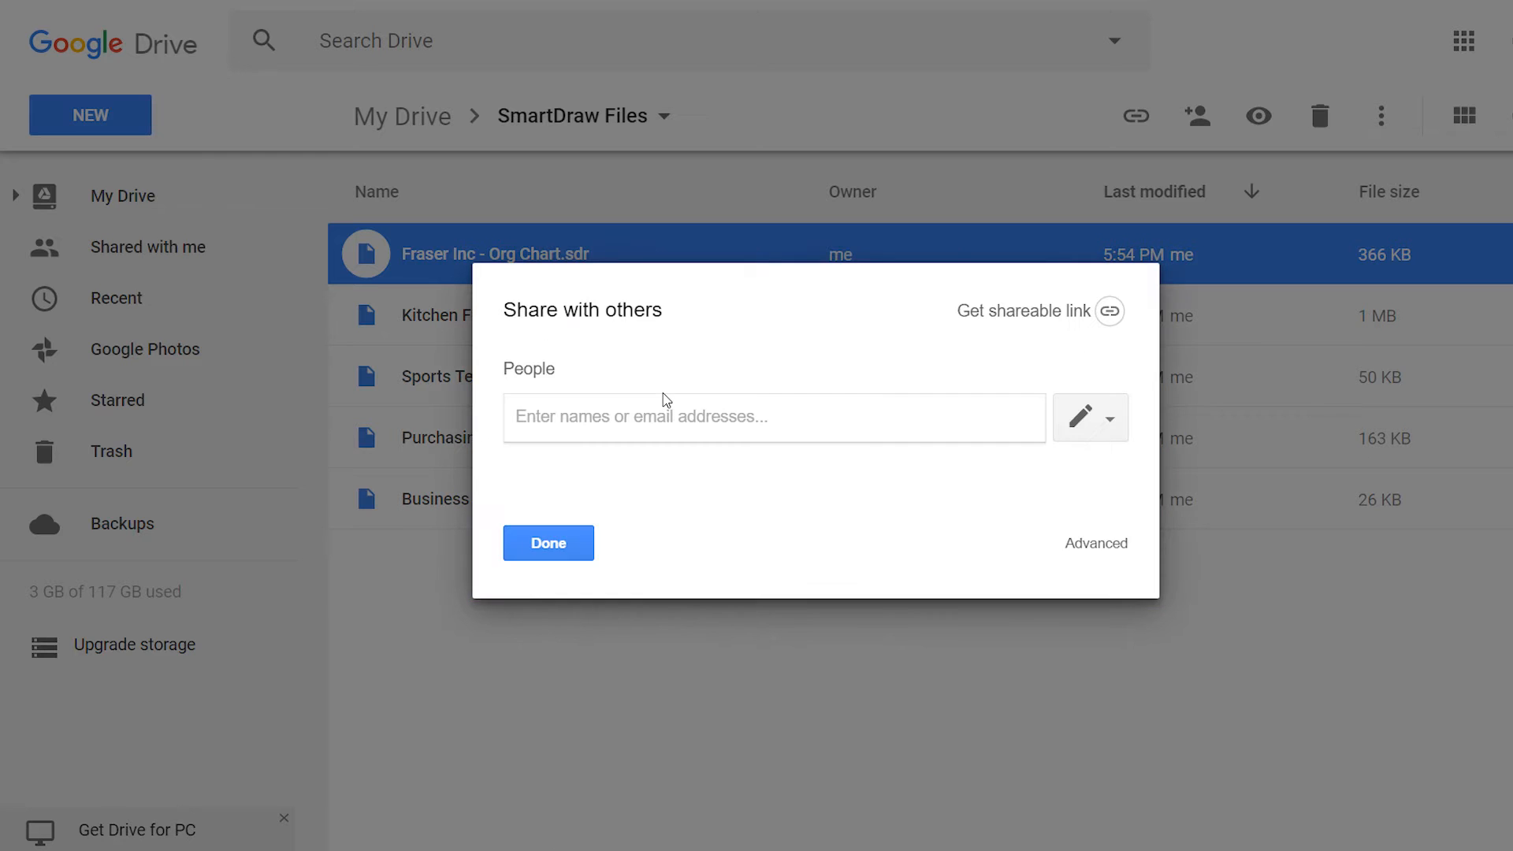
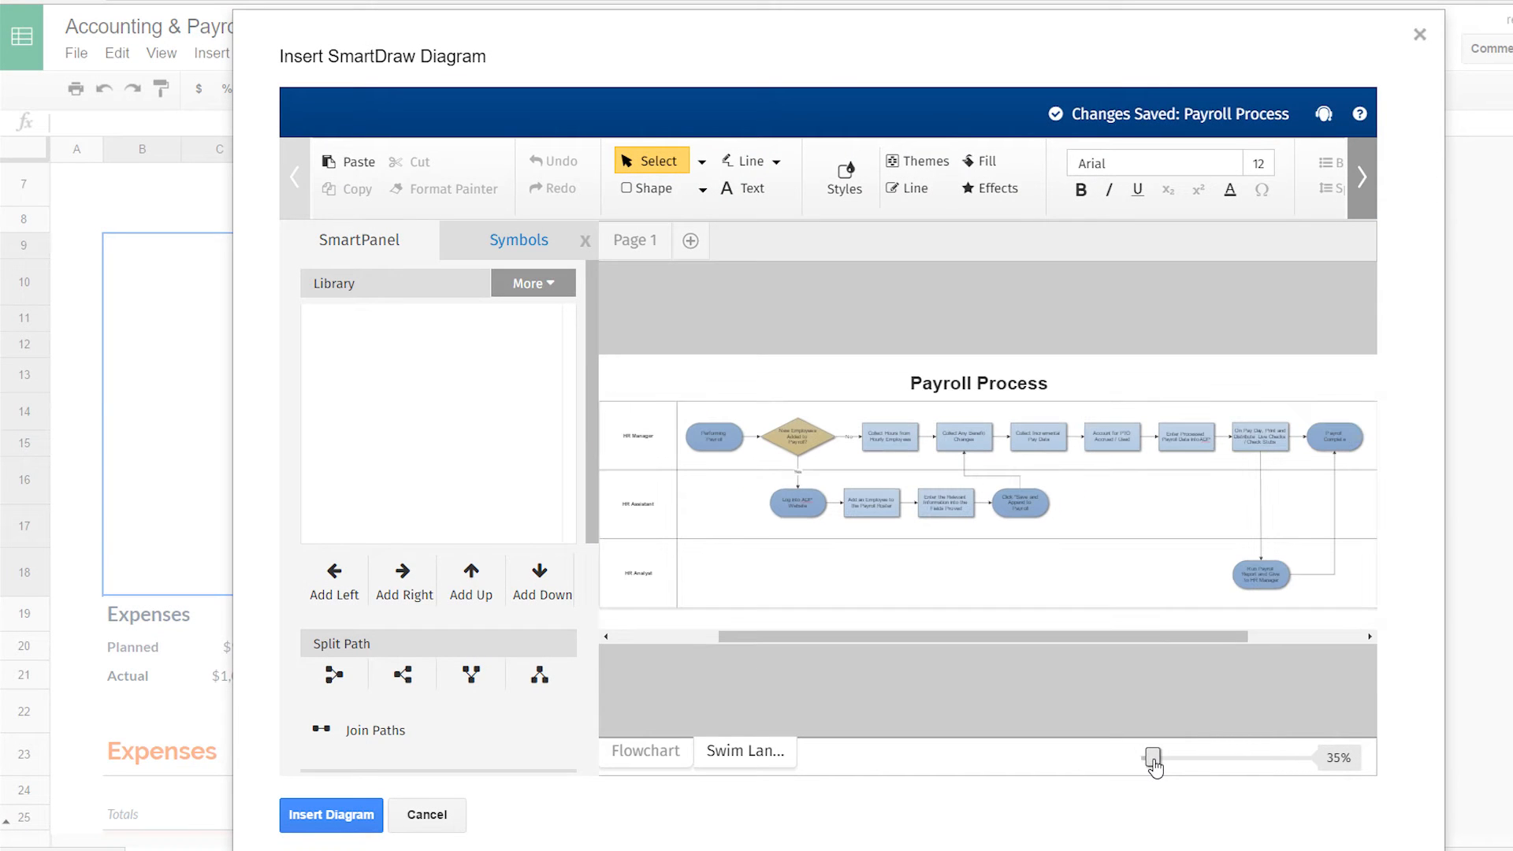
- Insert the Payroll Process diagram and the World Coffee Production infographic
click(331, 814)
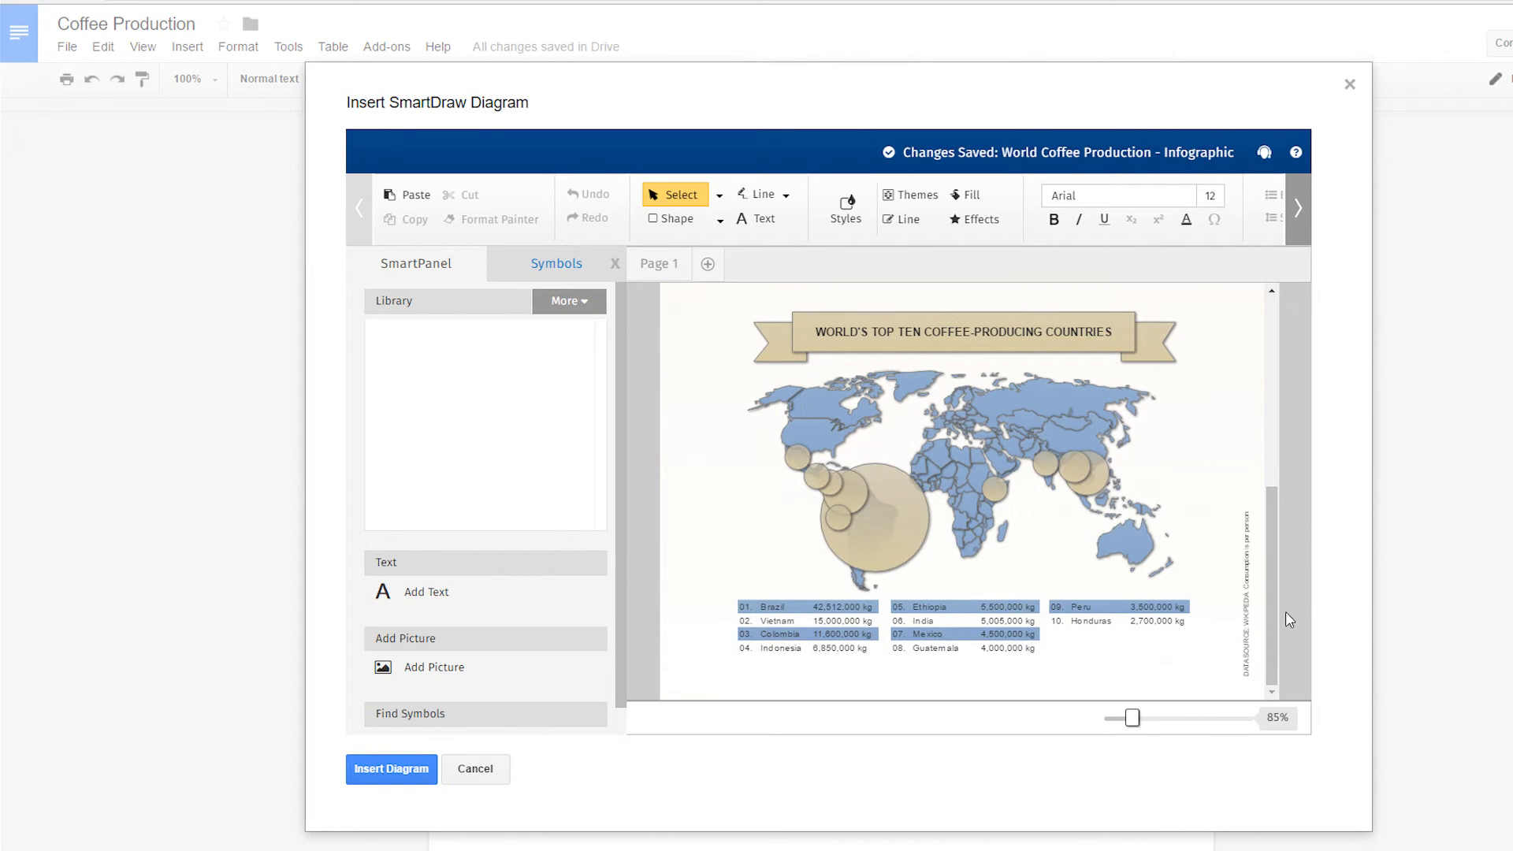
click(391, 769)
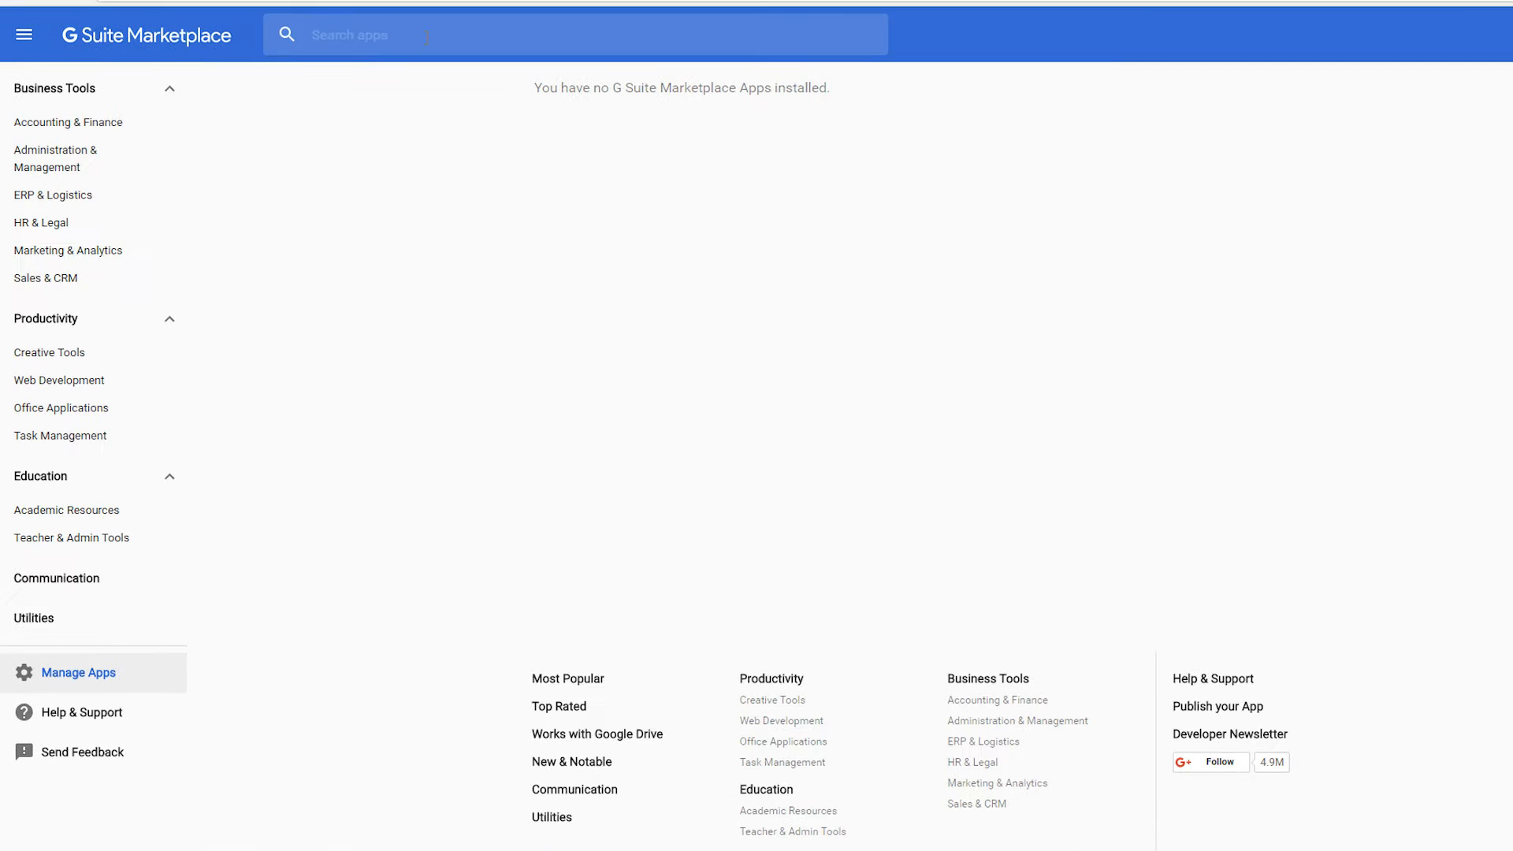
- Search the Marketplace for 'smartdraw' and install SmartDraw Diagrams, granting its permissions
text(smart)
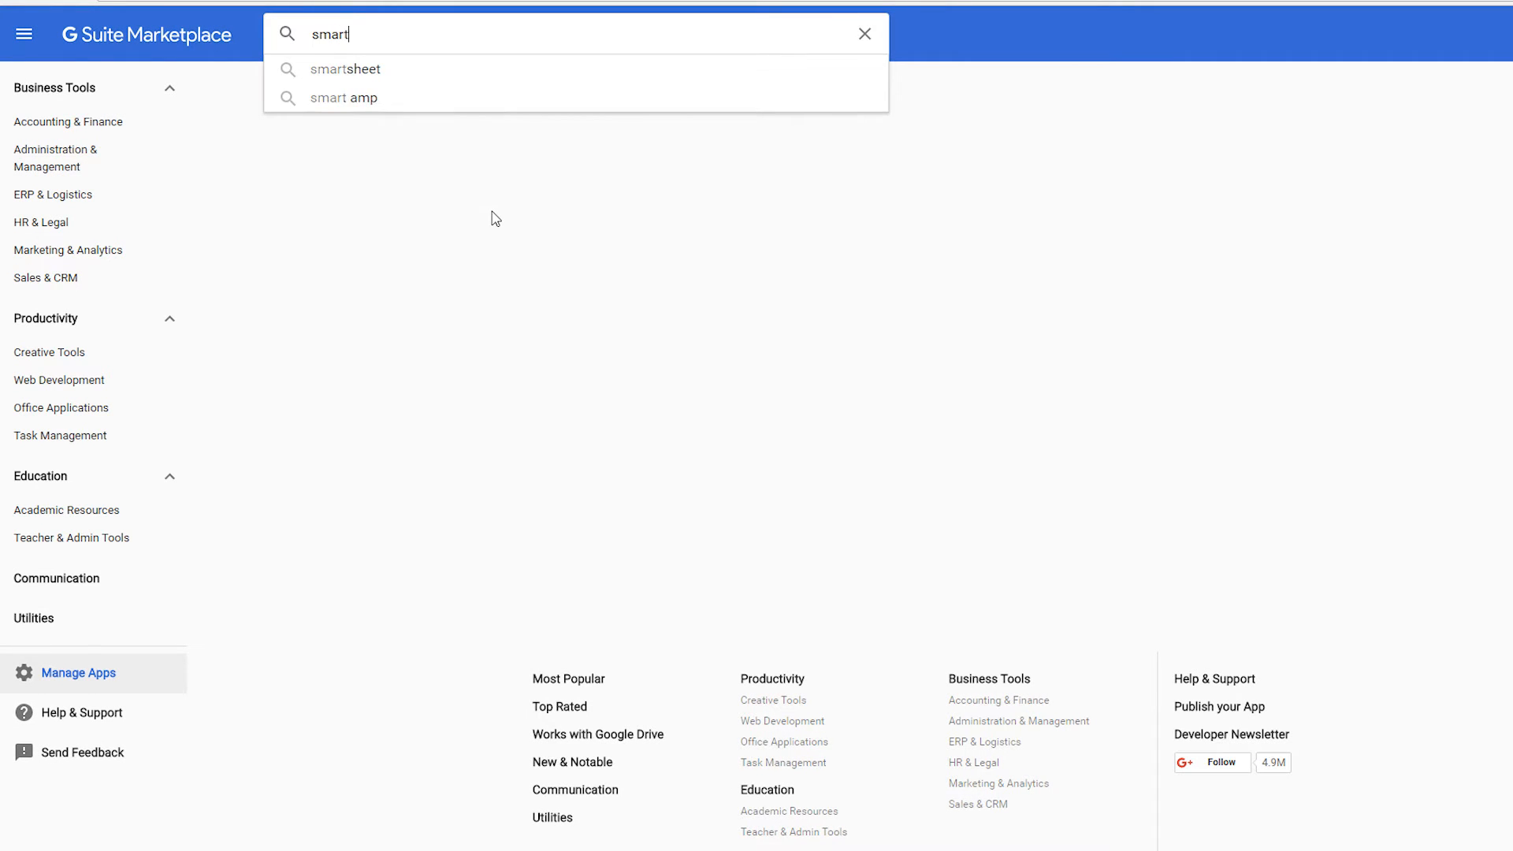
text(draw)
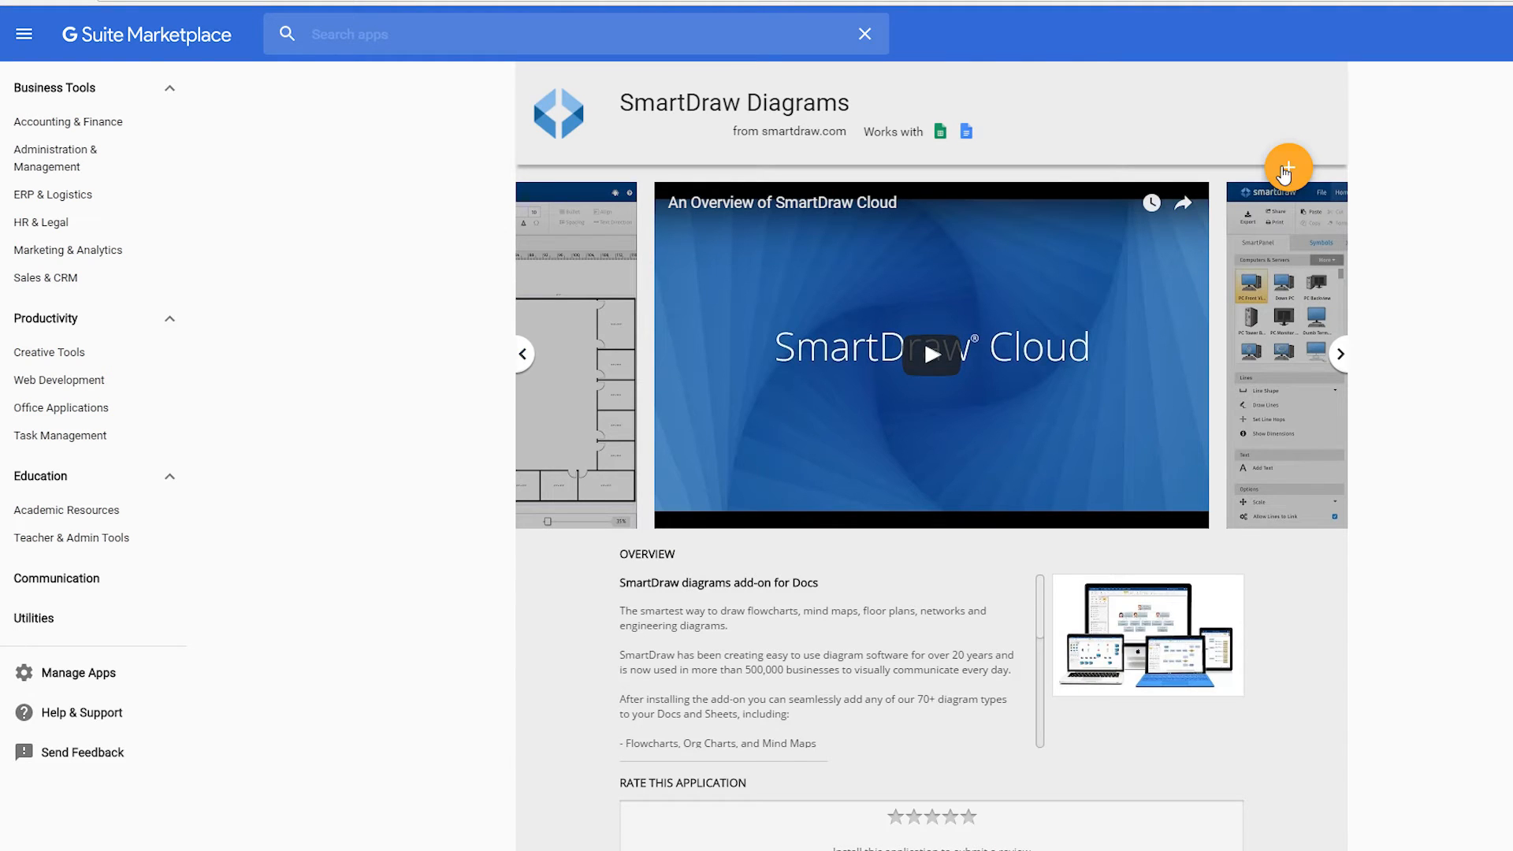
click(1287, 168)
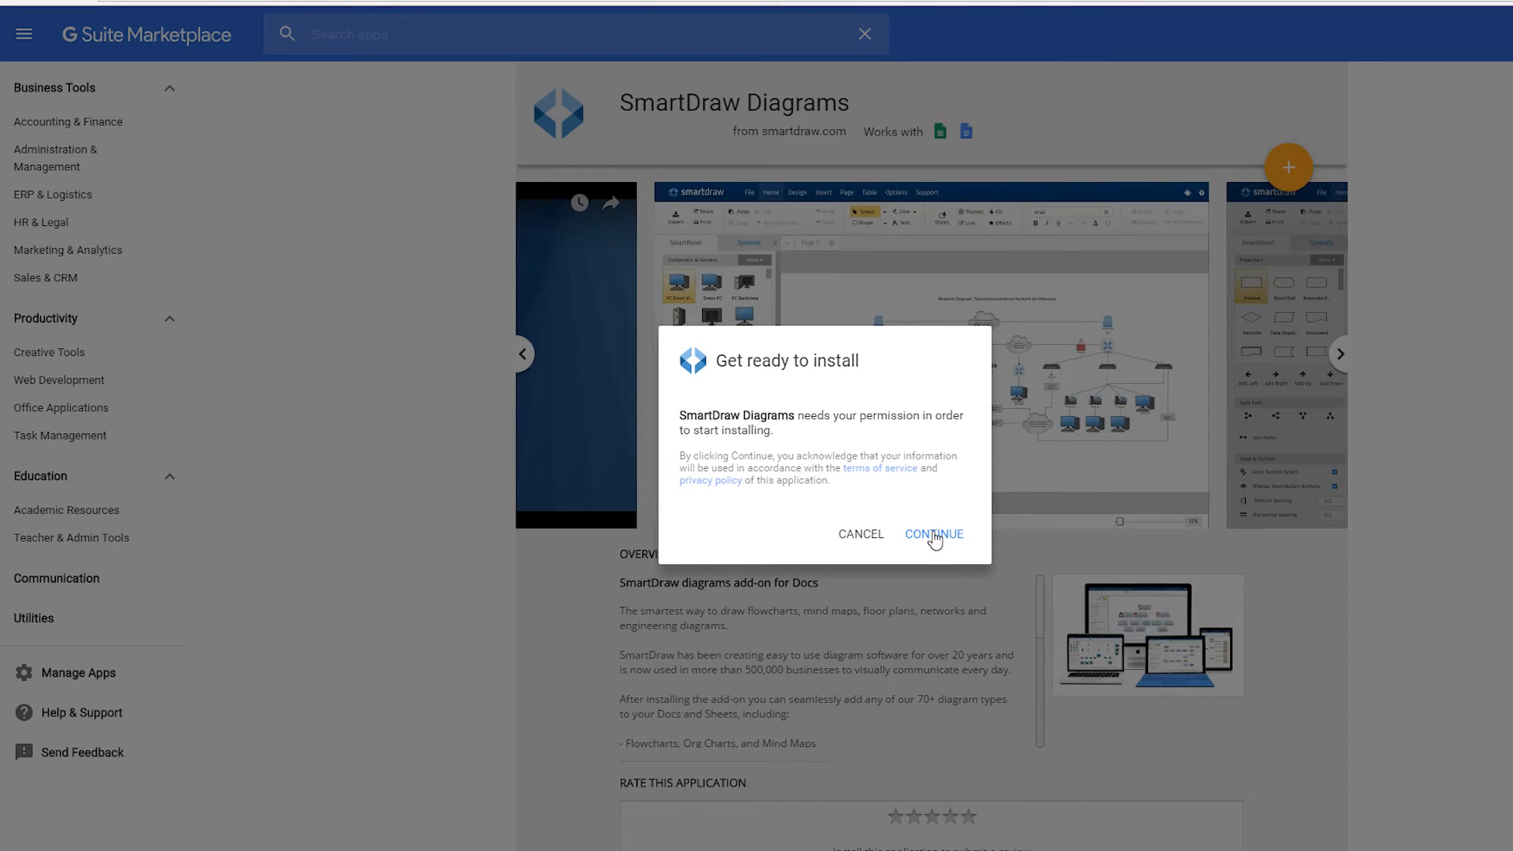
click(934, 533)
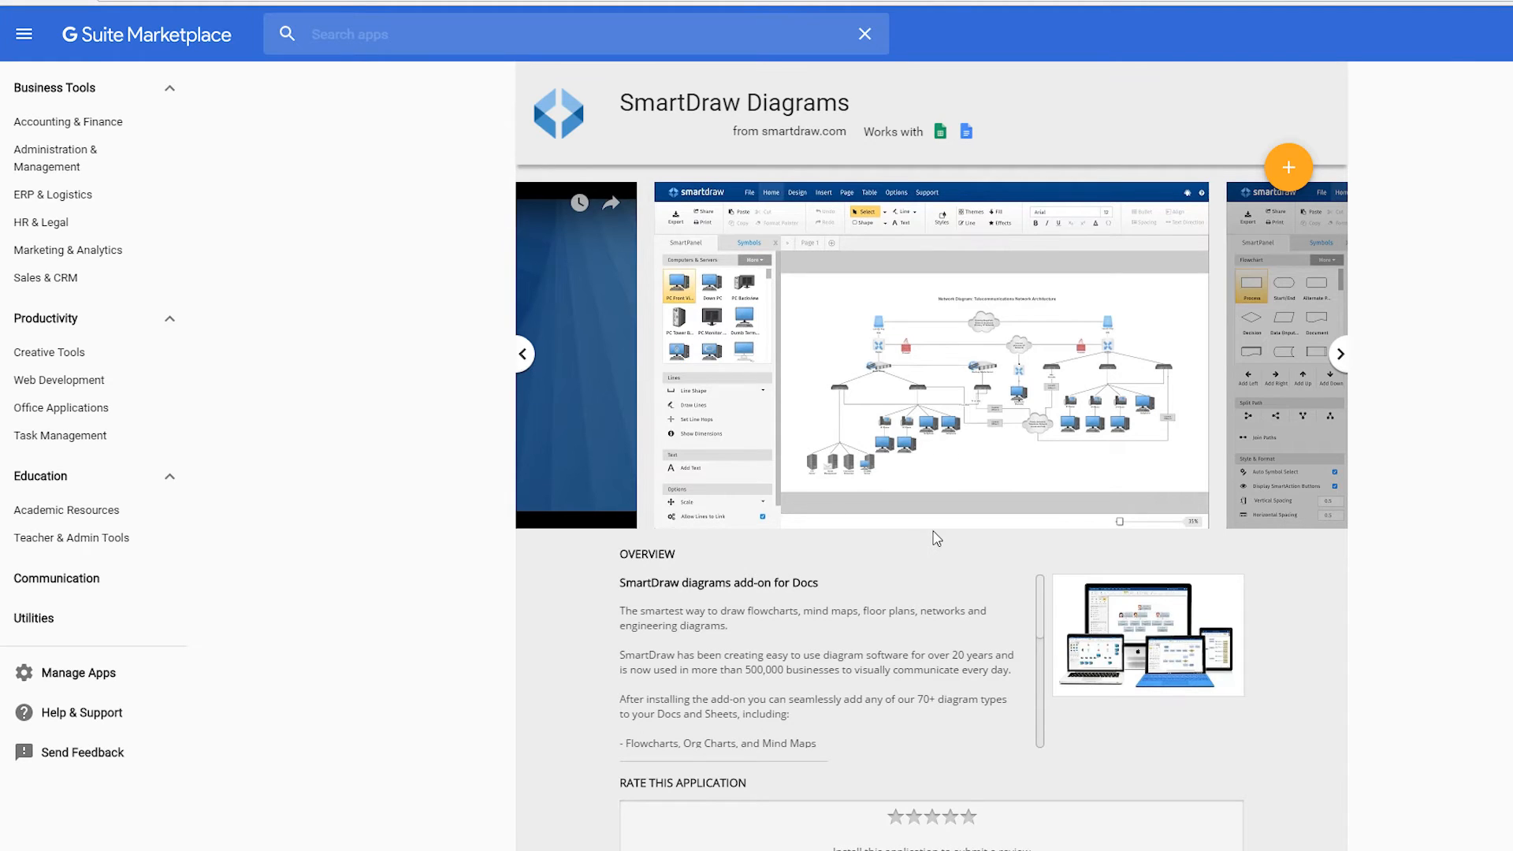
click(1339, 353)
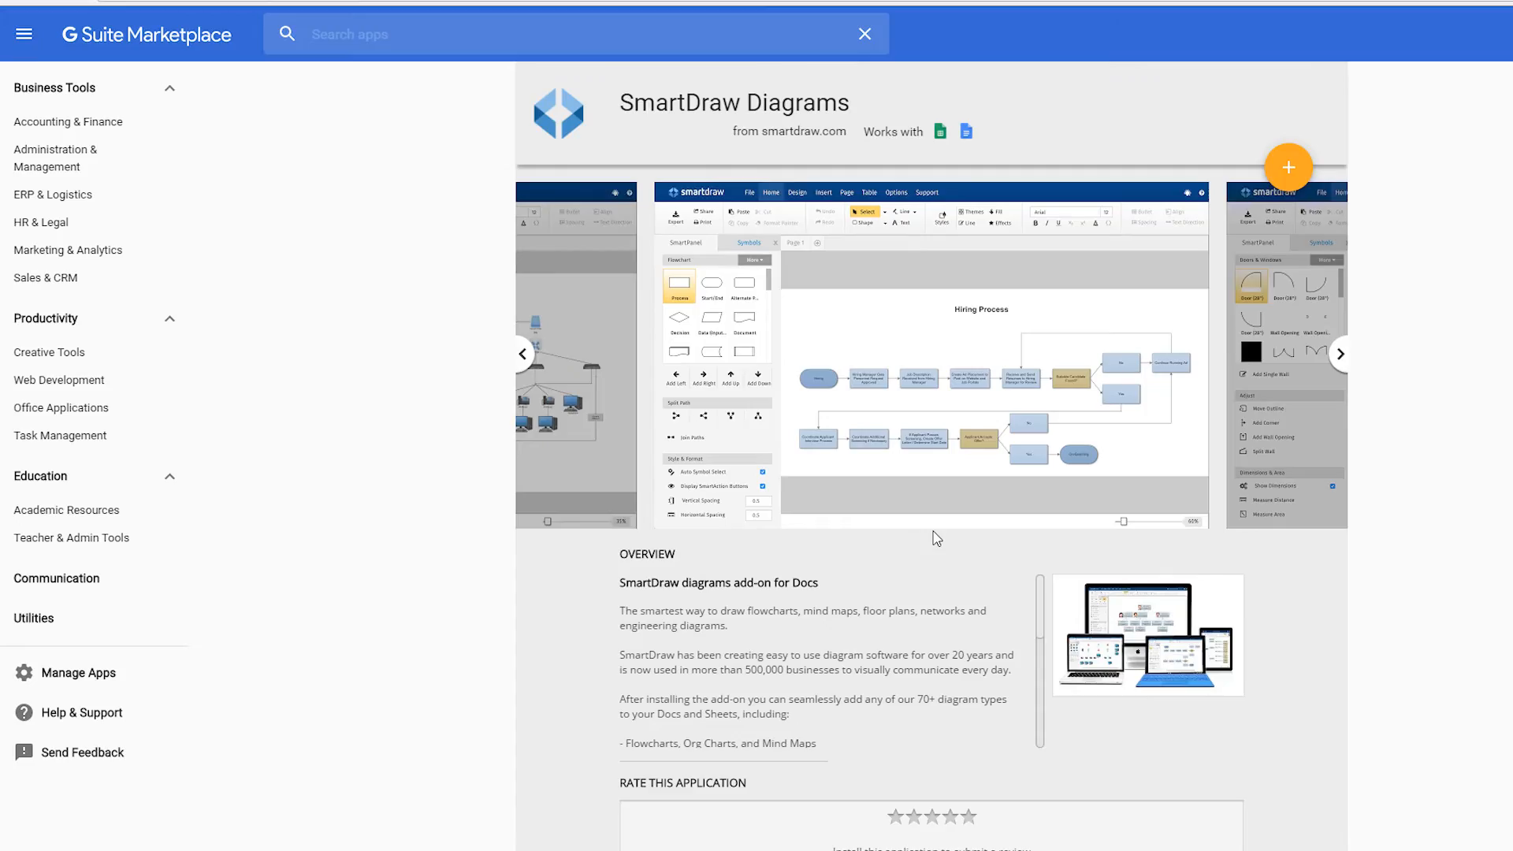
click(430, 60)
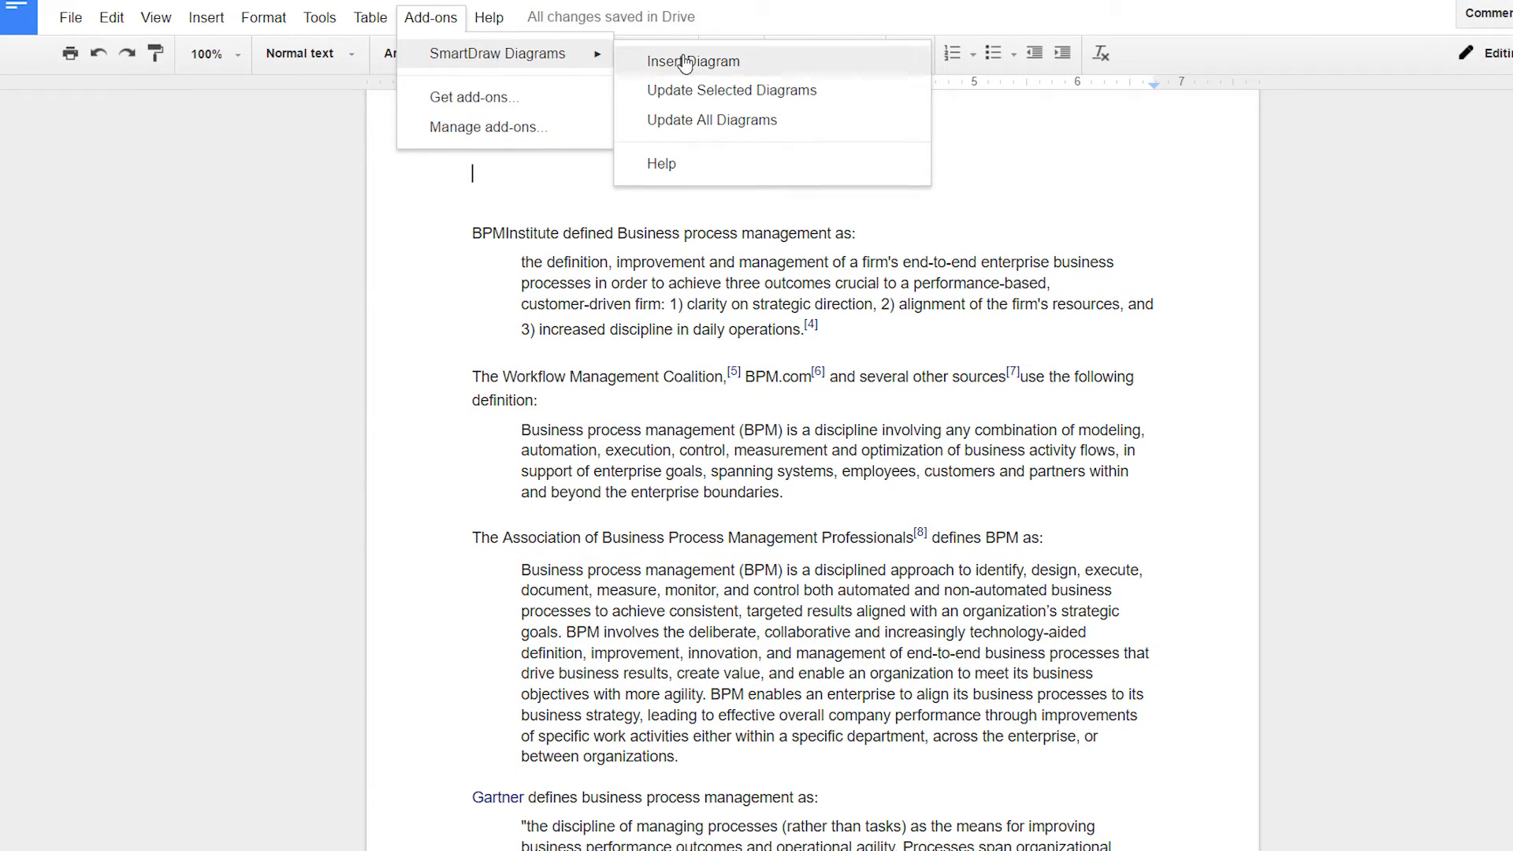
- Log in as jsmith and insert BPM with Activities Sub-Process into the document
click(693, 61)
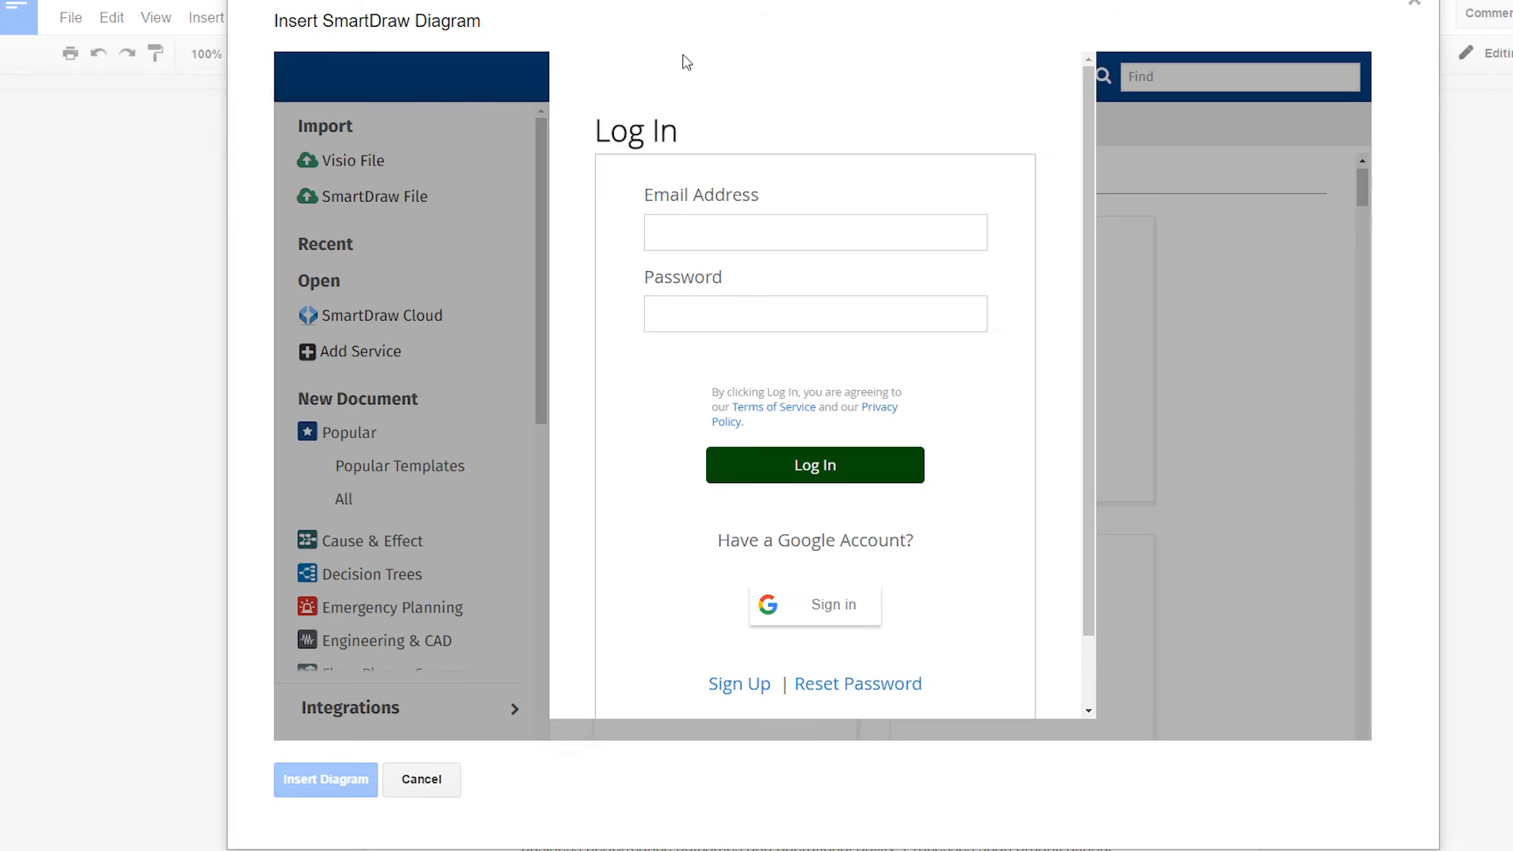
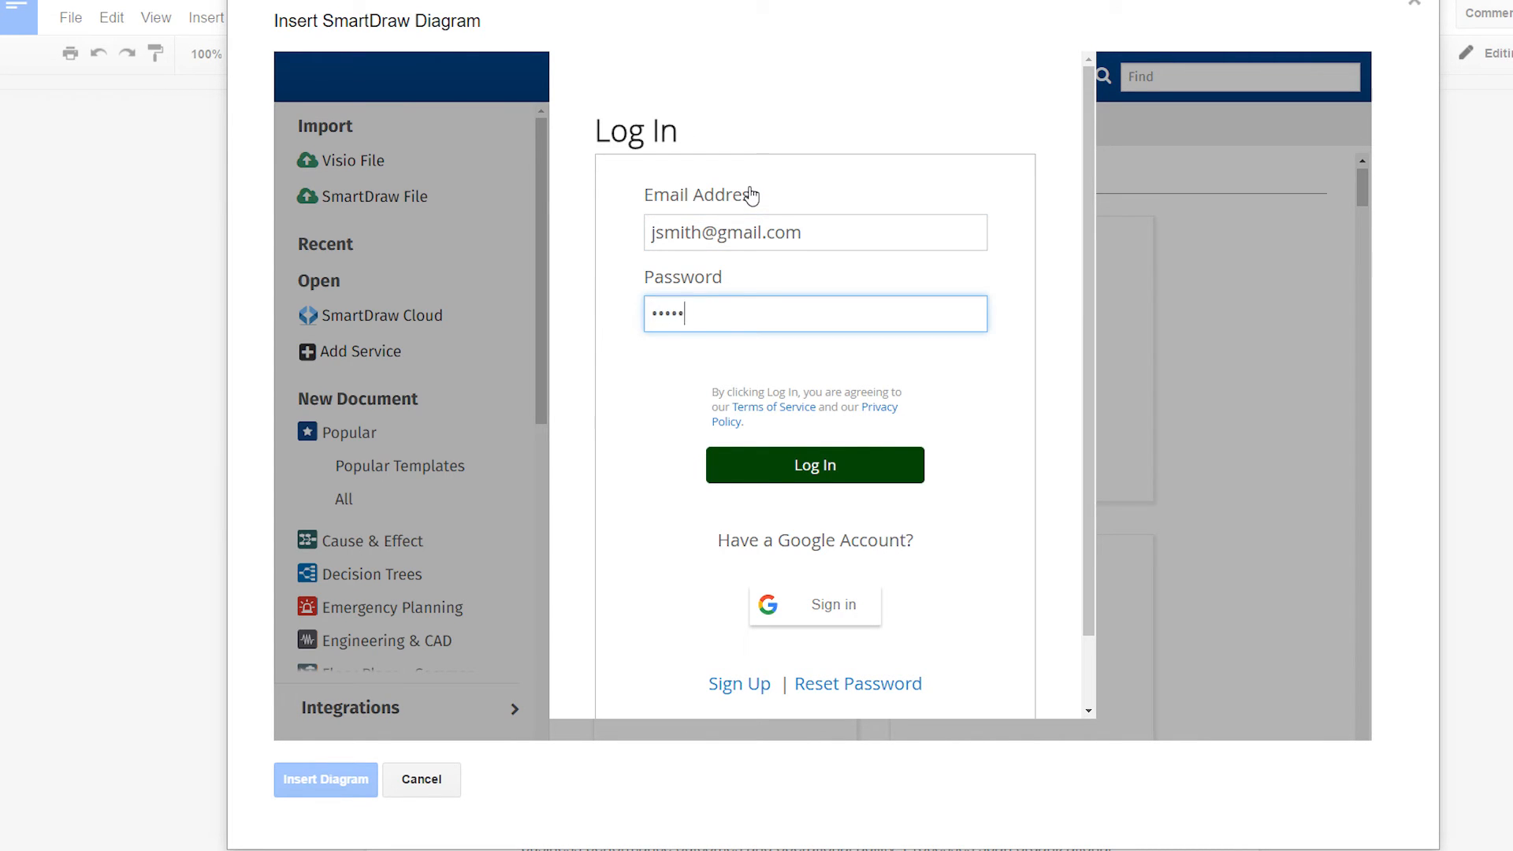
click(813, 464)
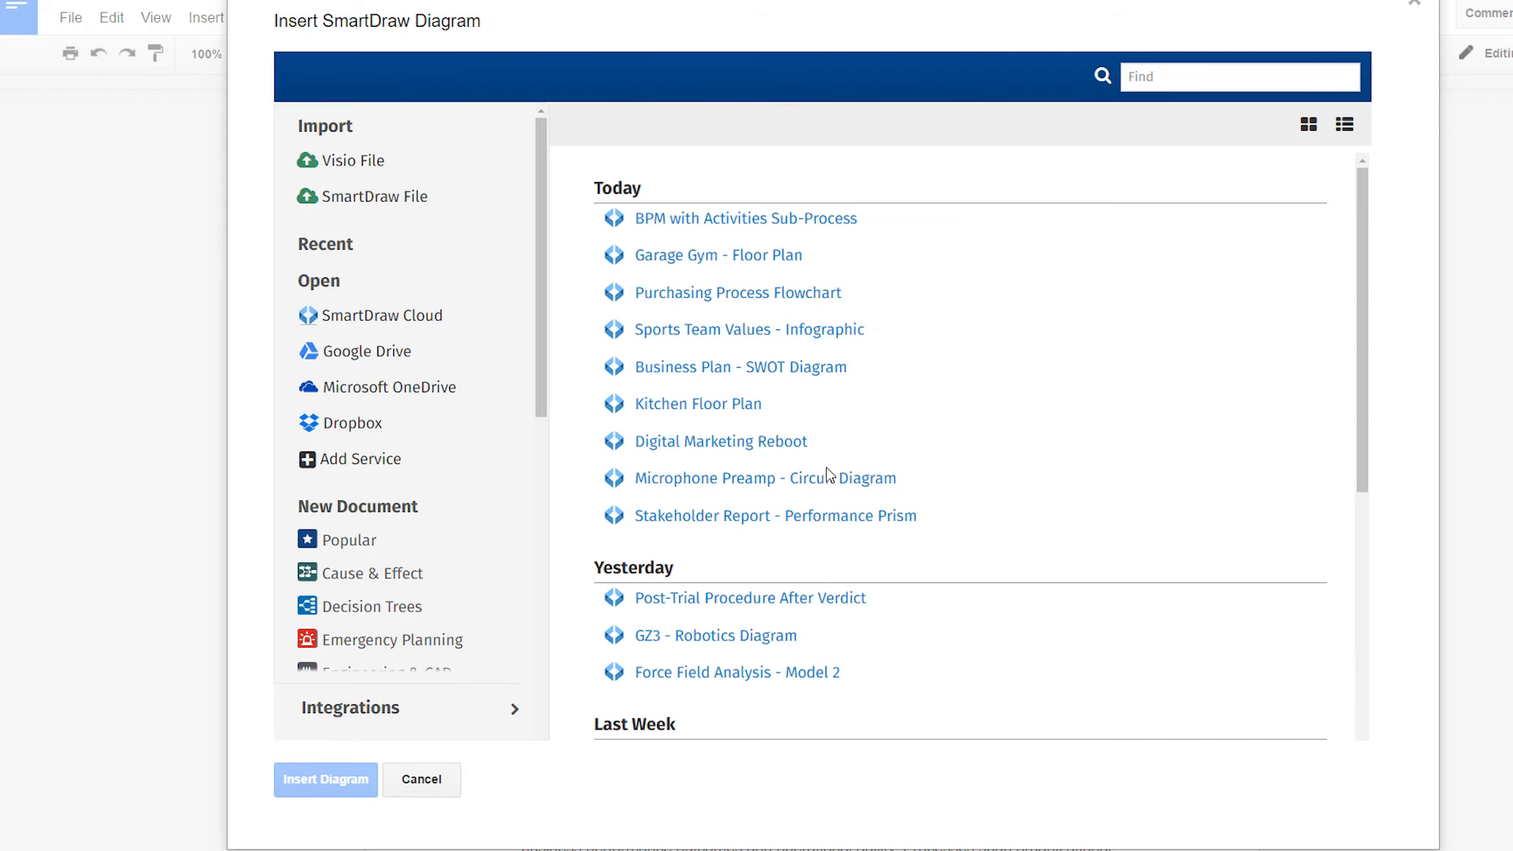
click(744, 218)
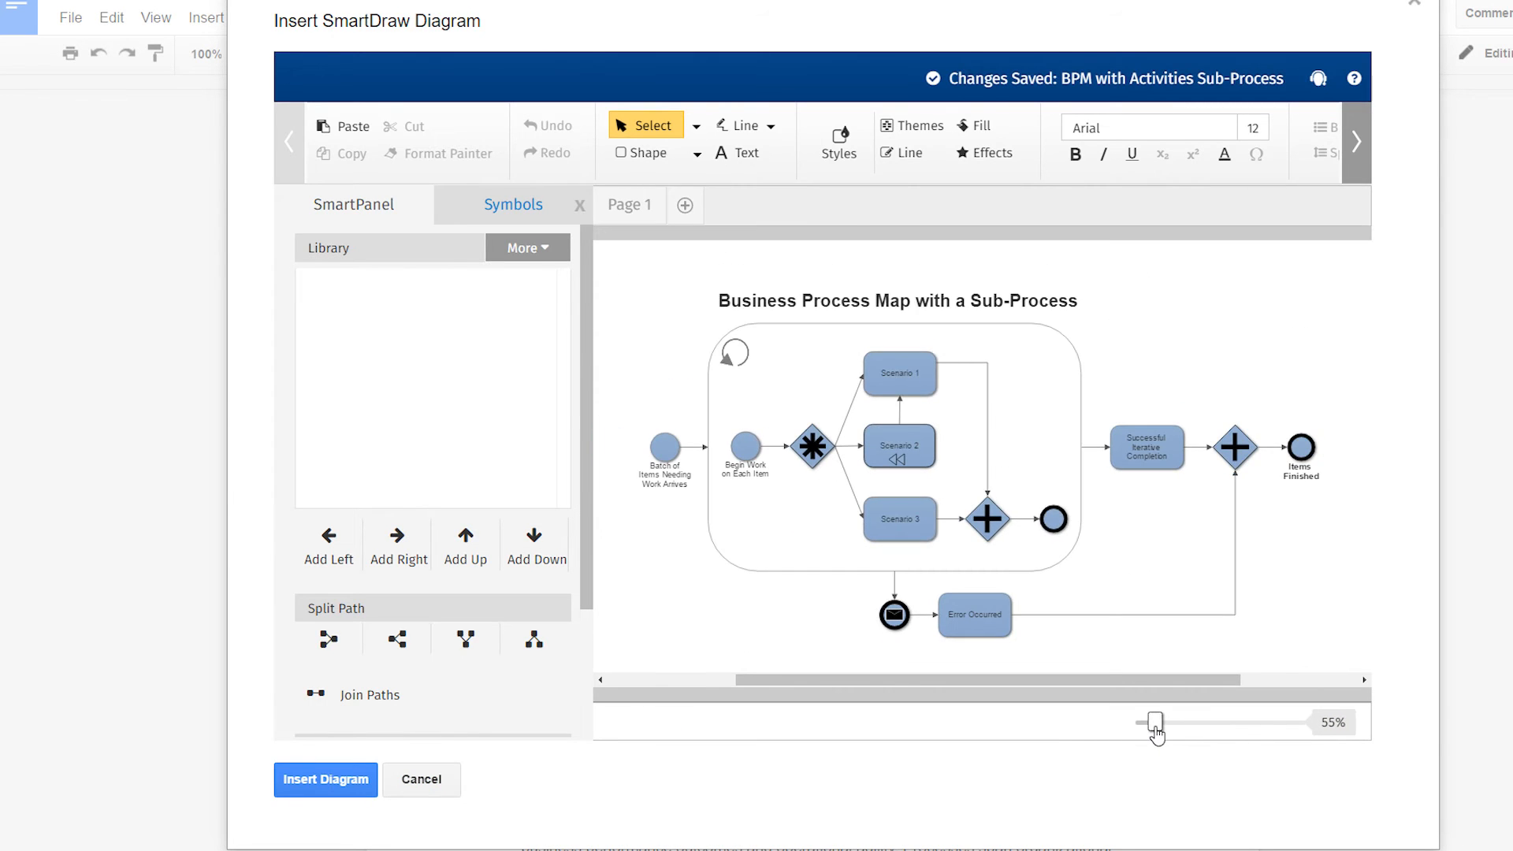
click(325, 779)
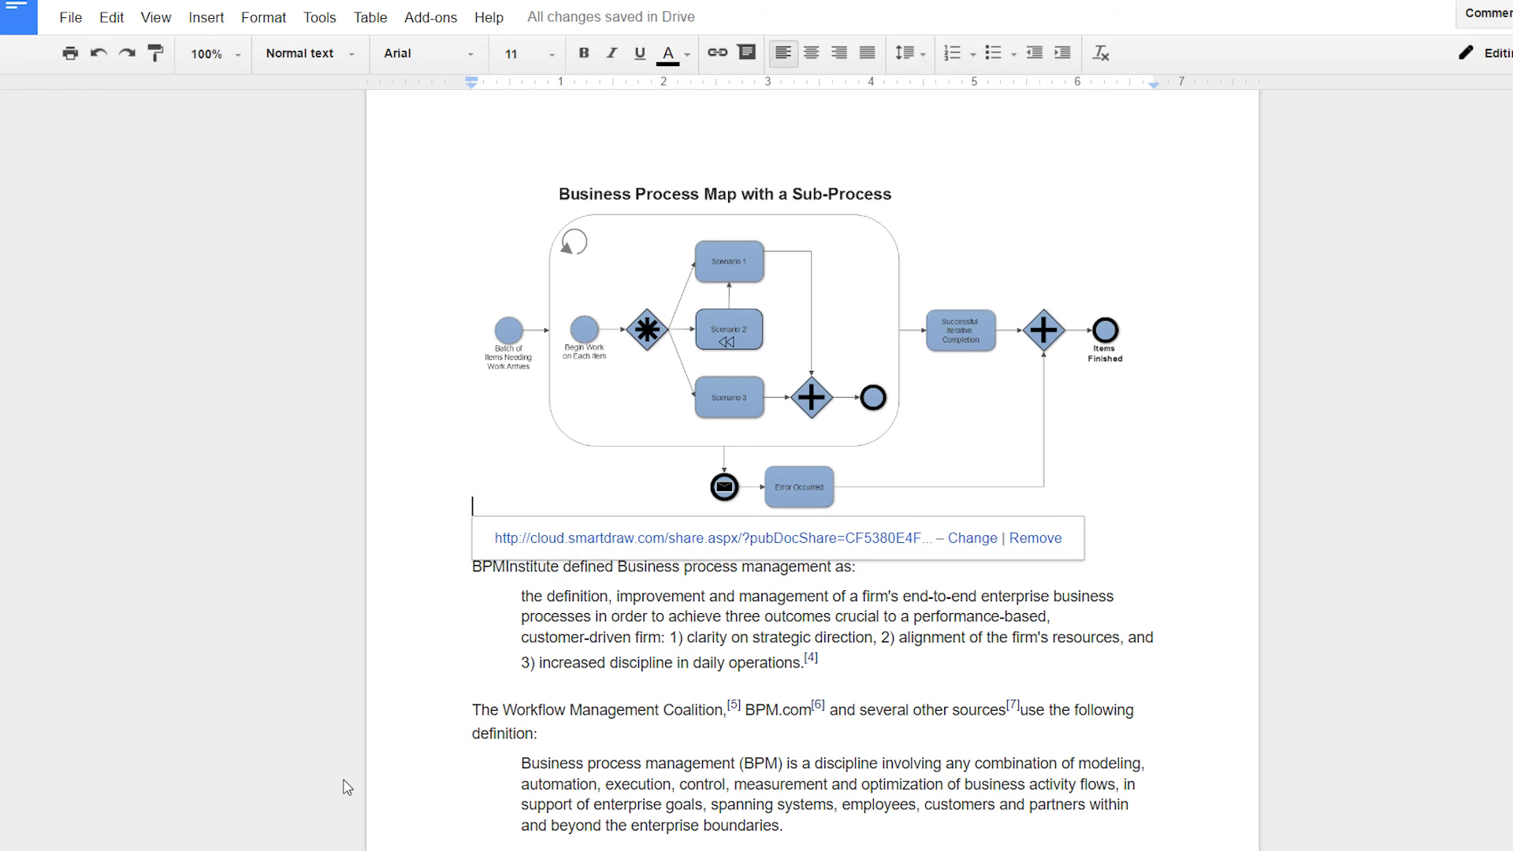
- Scroll up to the inserted BPM diagram at the top of the document
scroll(up, 3)
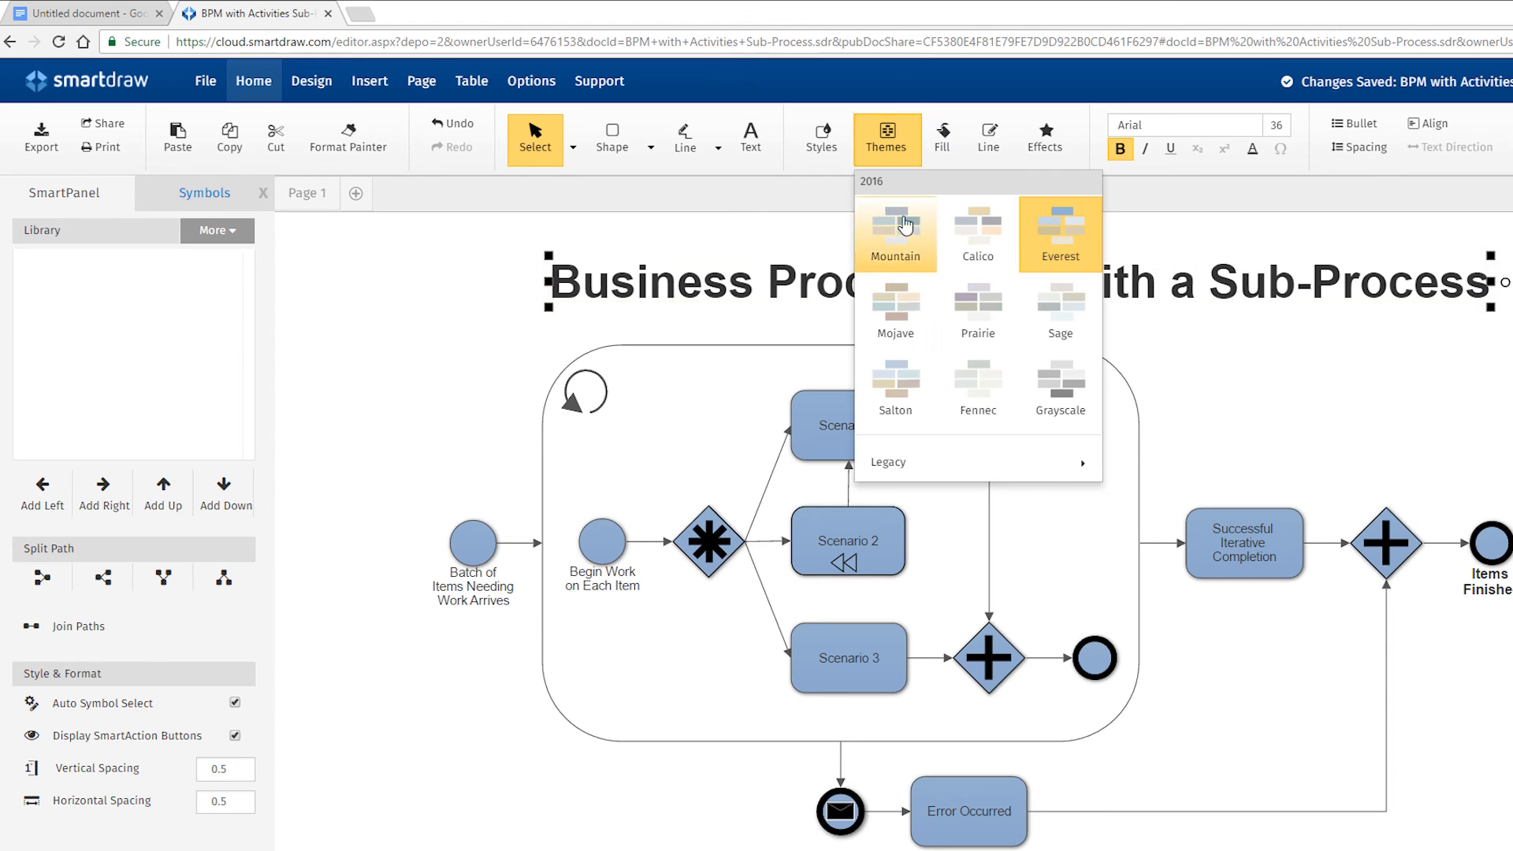
- Back in Docs, run SmartDraw Diagrams > Update Selected Diagrams on the diagram
click(87, 12)
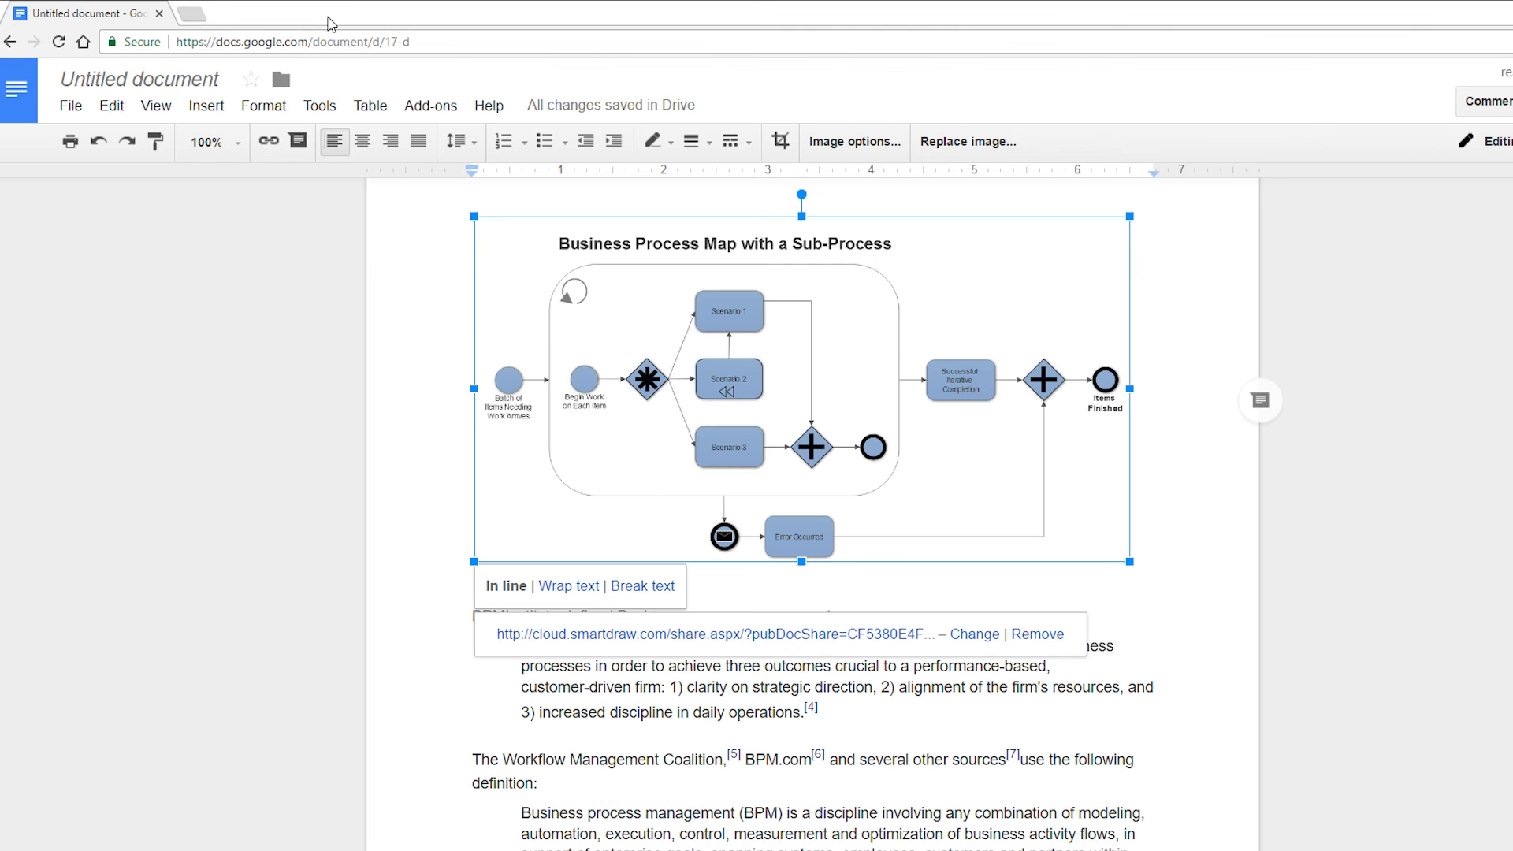
mouse_move(431, 104)
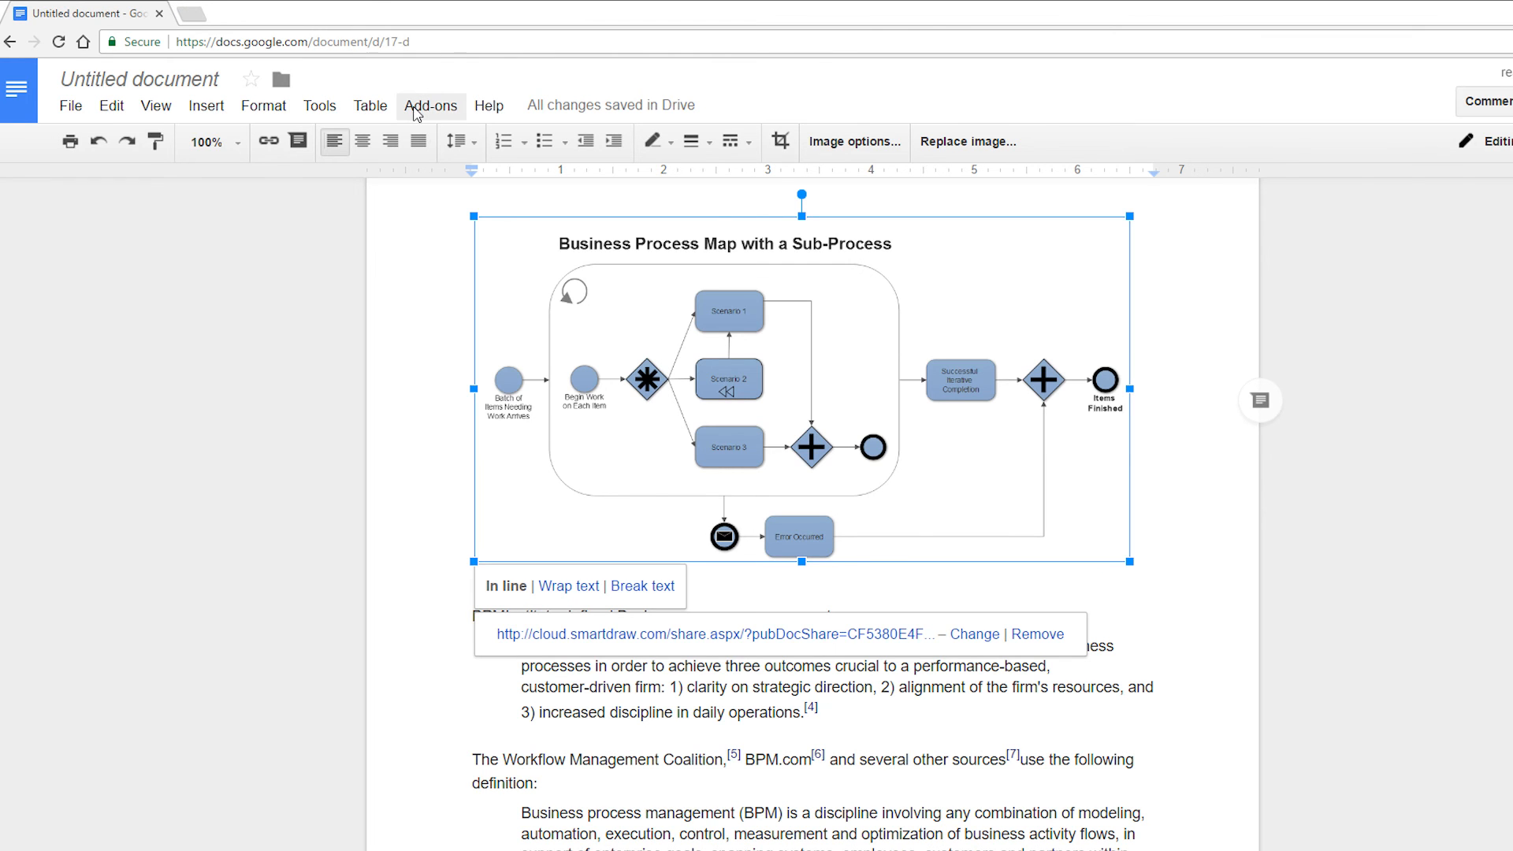
click(430, 105)
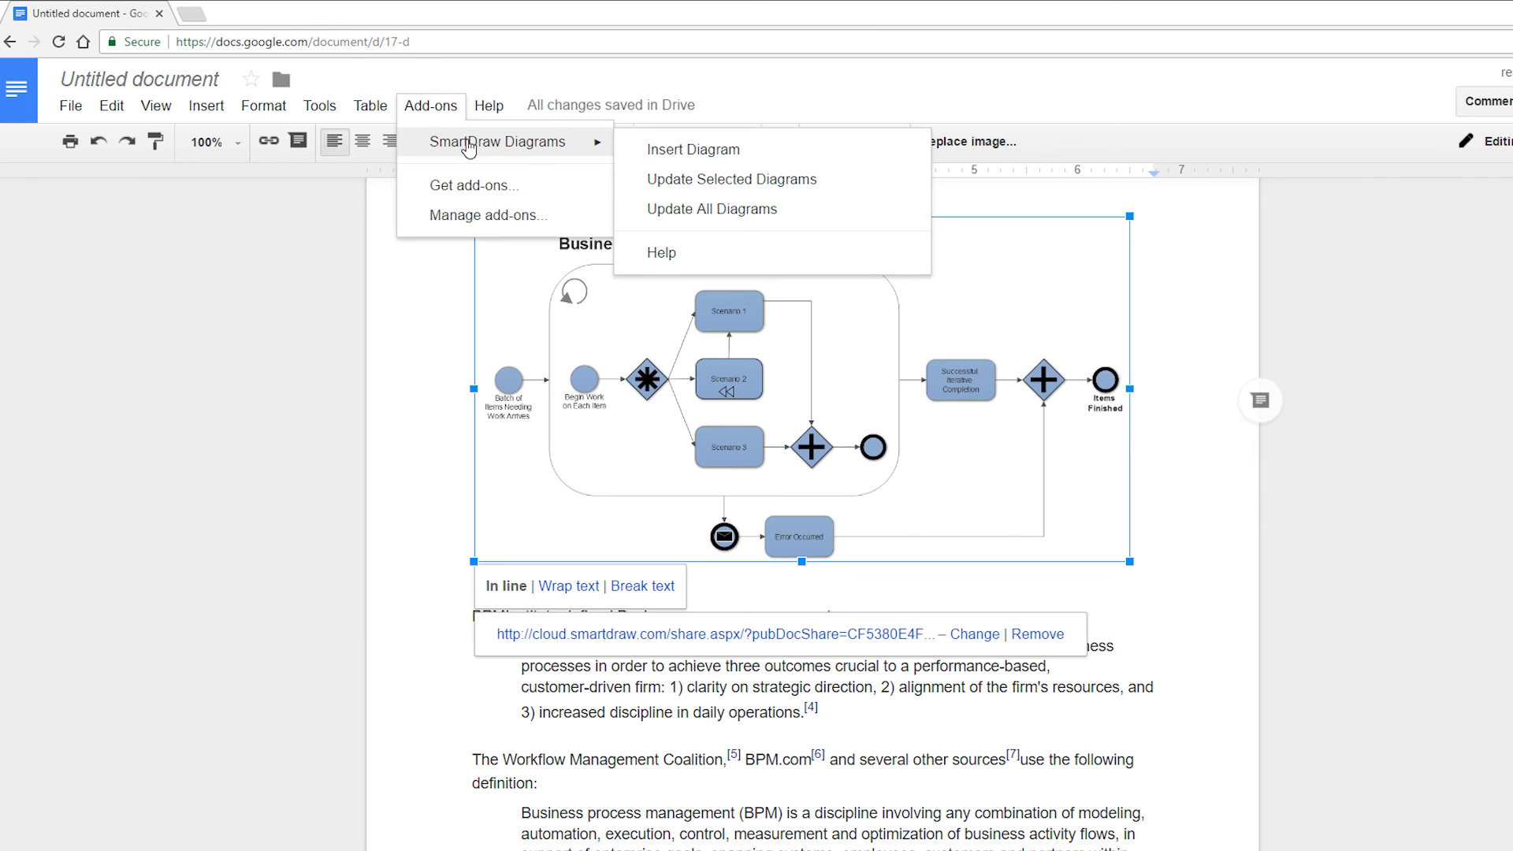
mouse_move(730, 179)
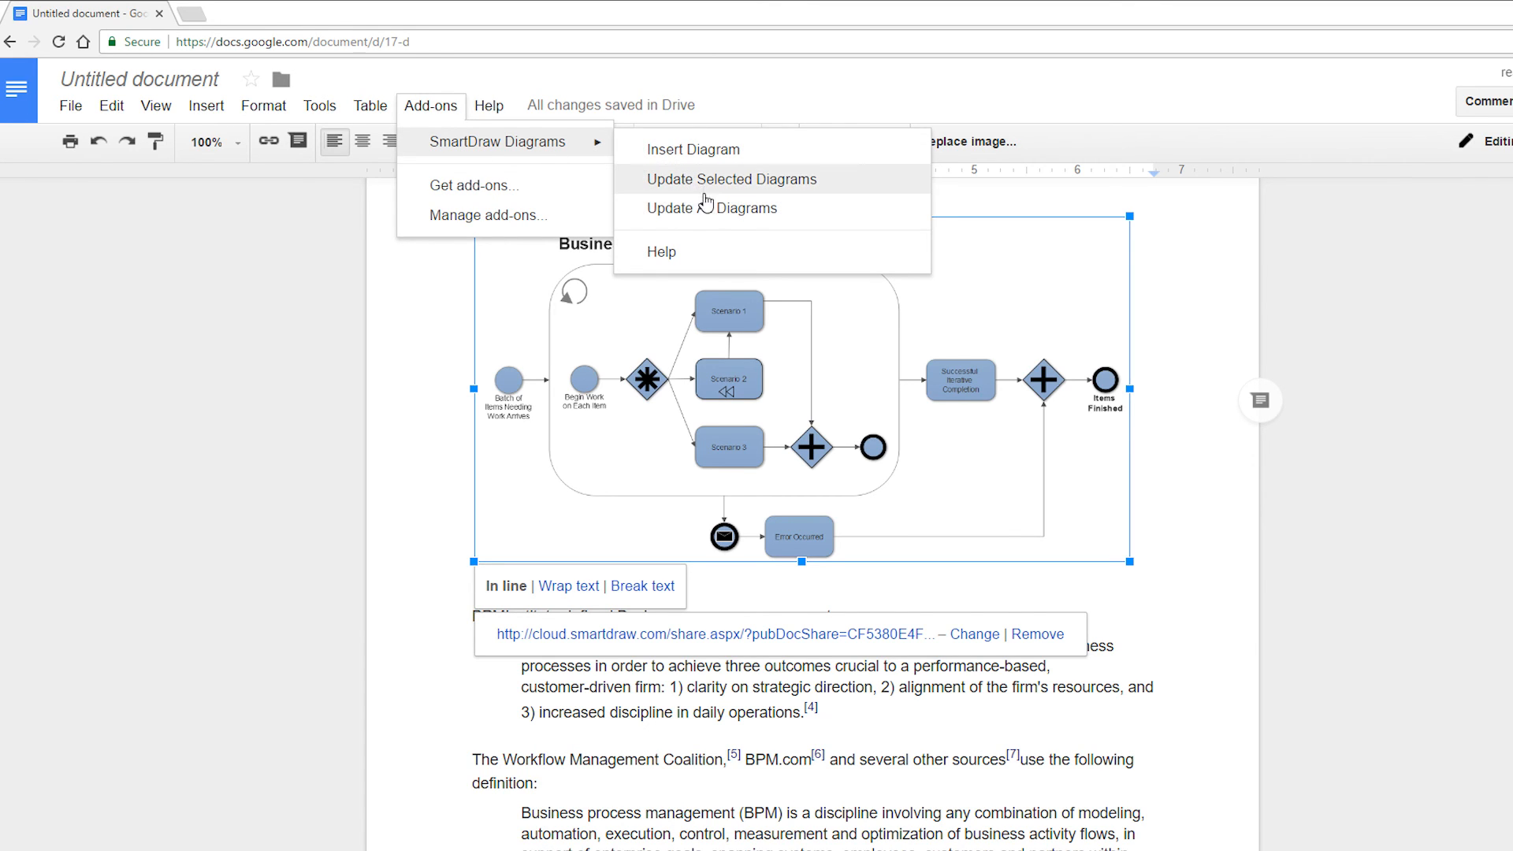
click(731, 179)
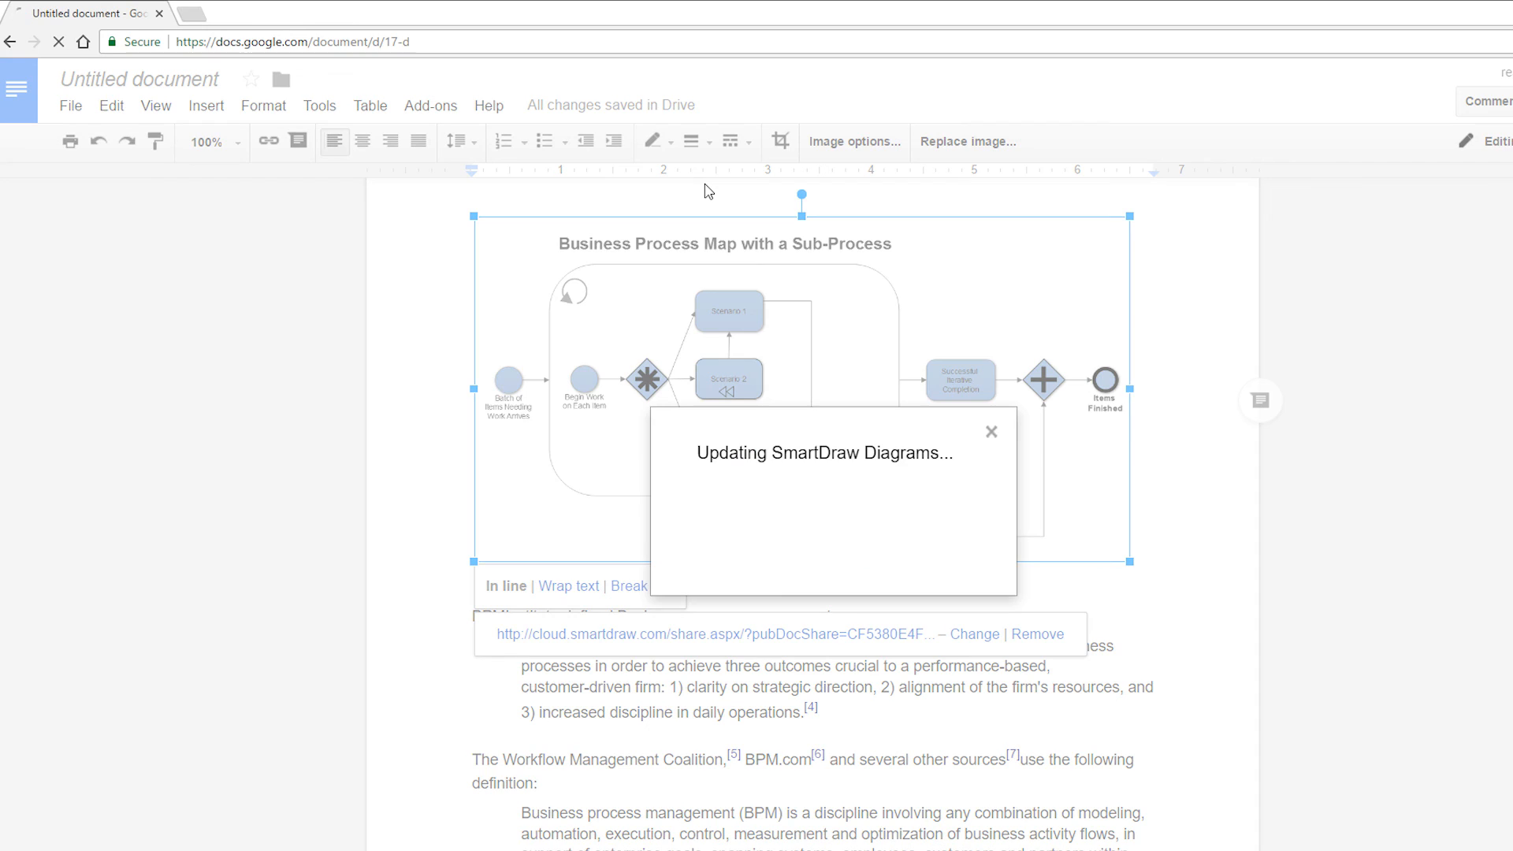